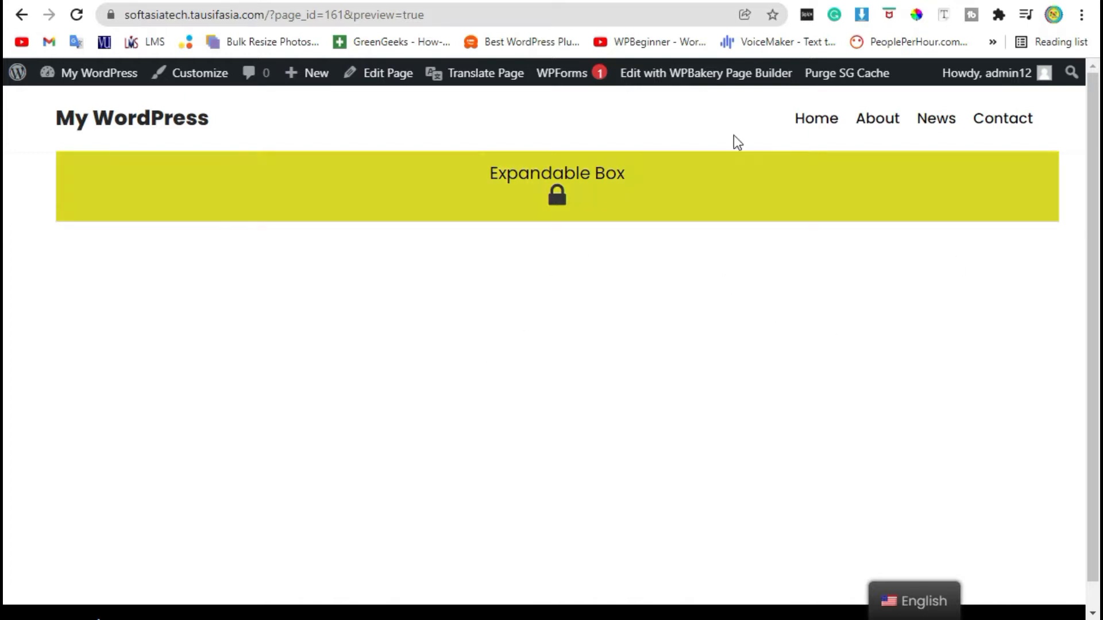
# Leave the page preview and return to the WordPress admin Dashboard.
pyautogui.click(557, 186)
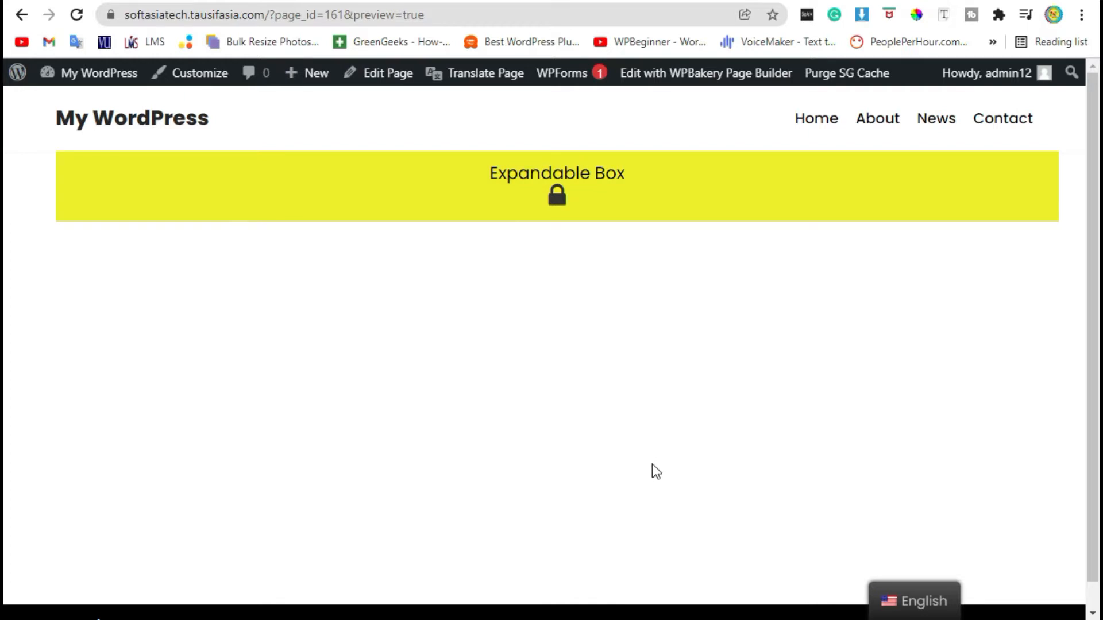
pyautogui.moveTo(651, 473)
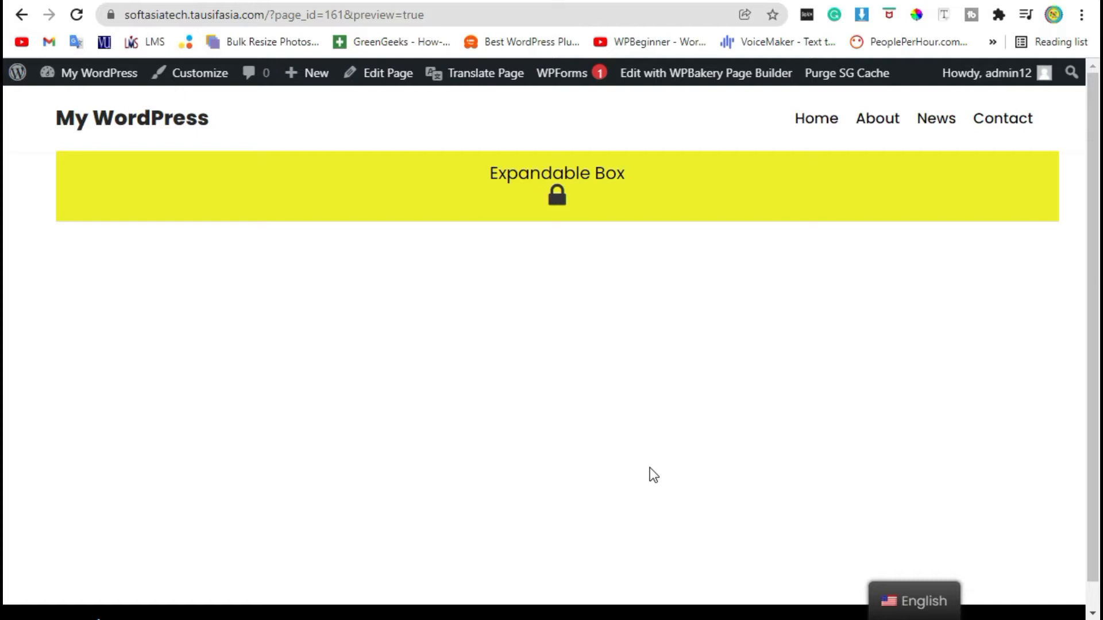
pyautogui.moveTo(645, 474)
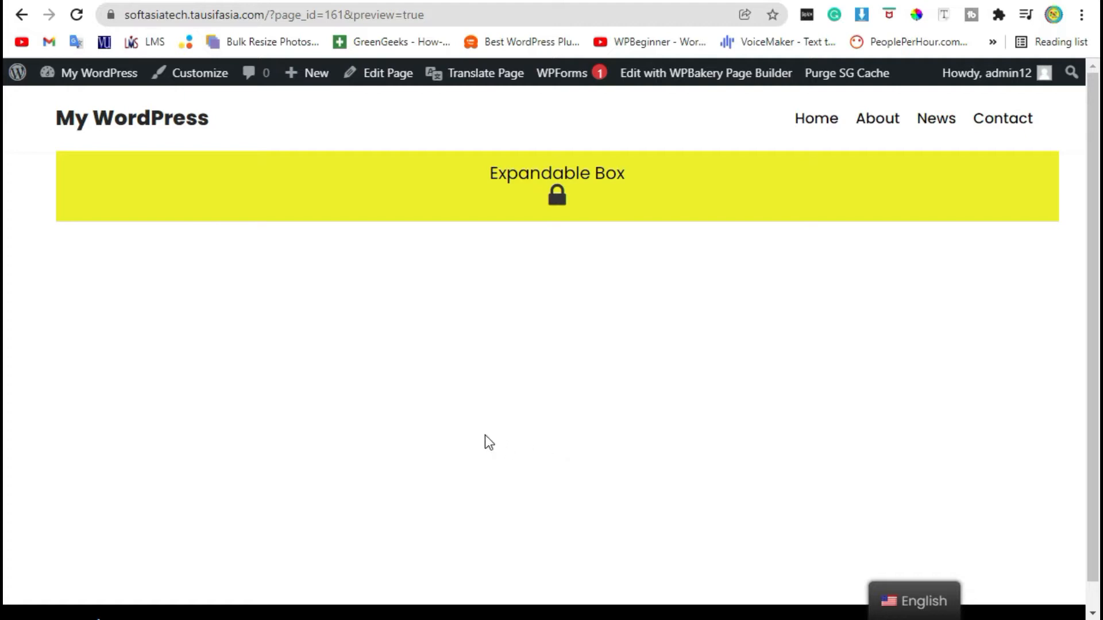
pyautogui.moveTo(462, 439)
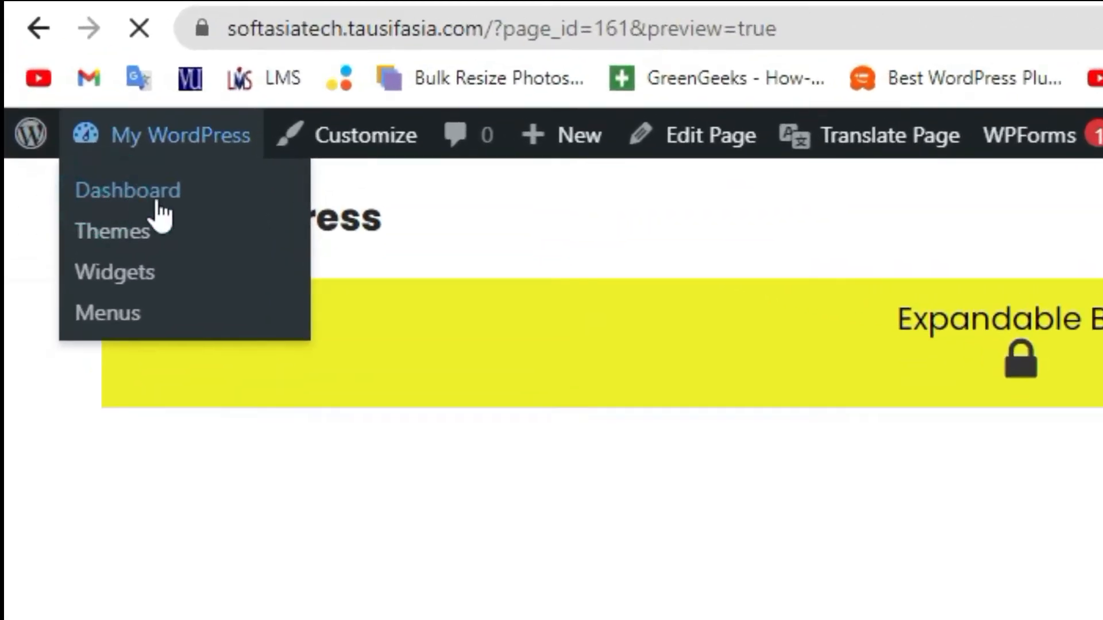
pyautogui.click(127, 190)
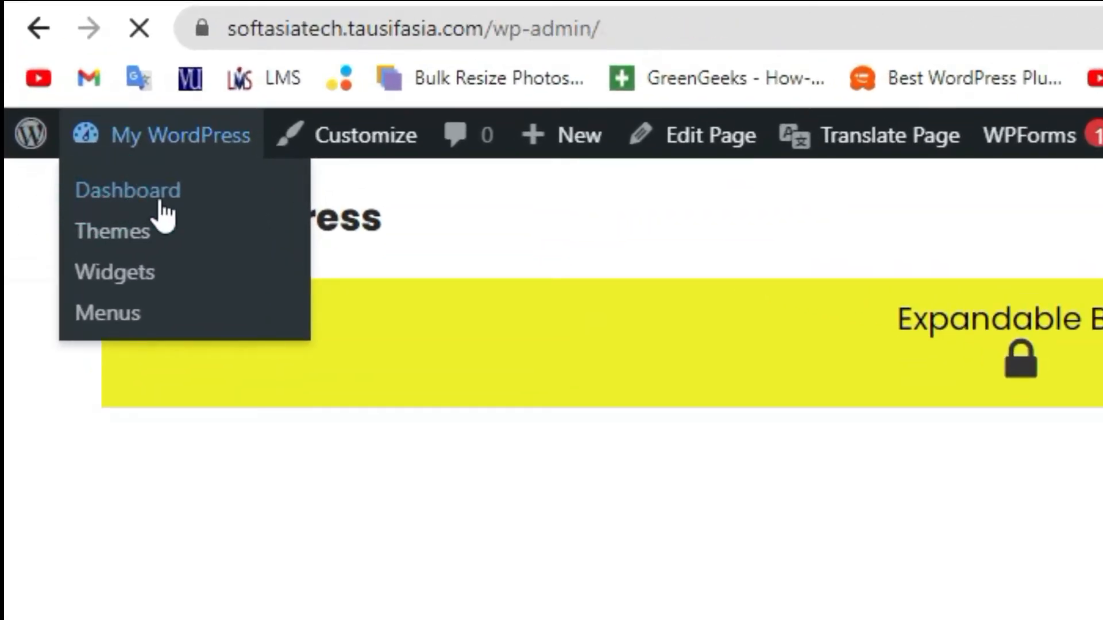
pyautogui.click(128, 190)
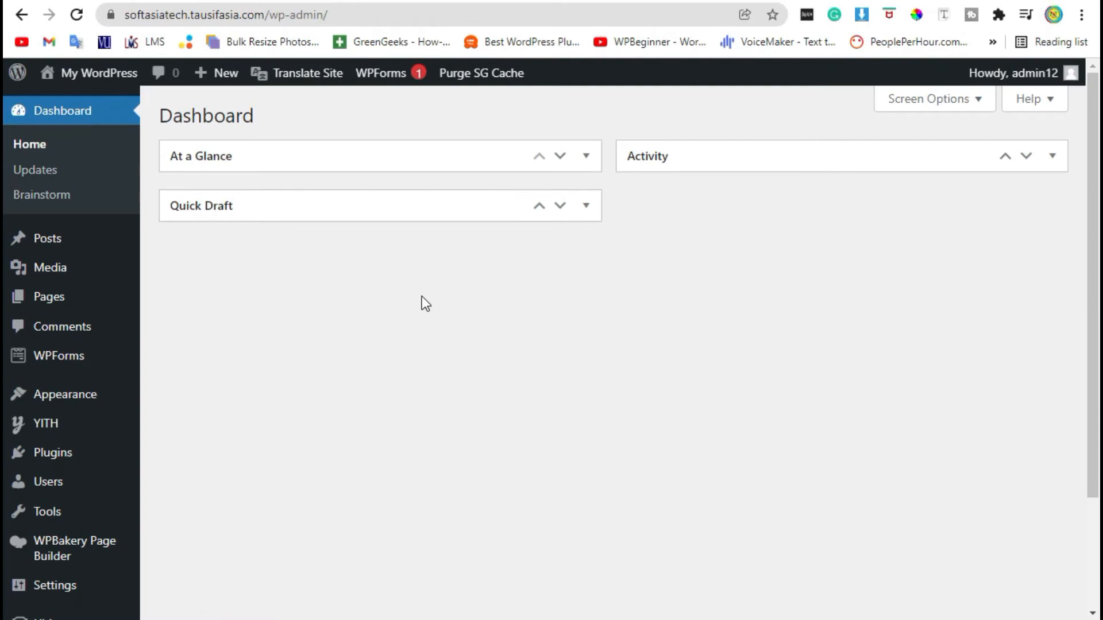
pyautogui.moveTo(53, 452)
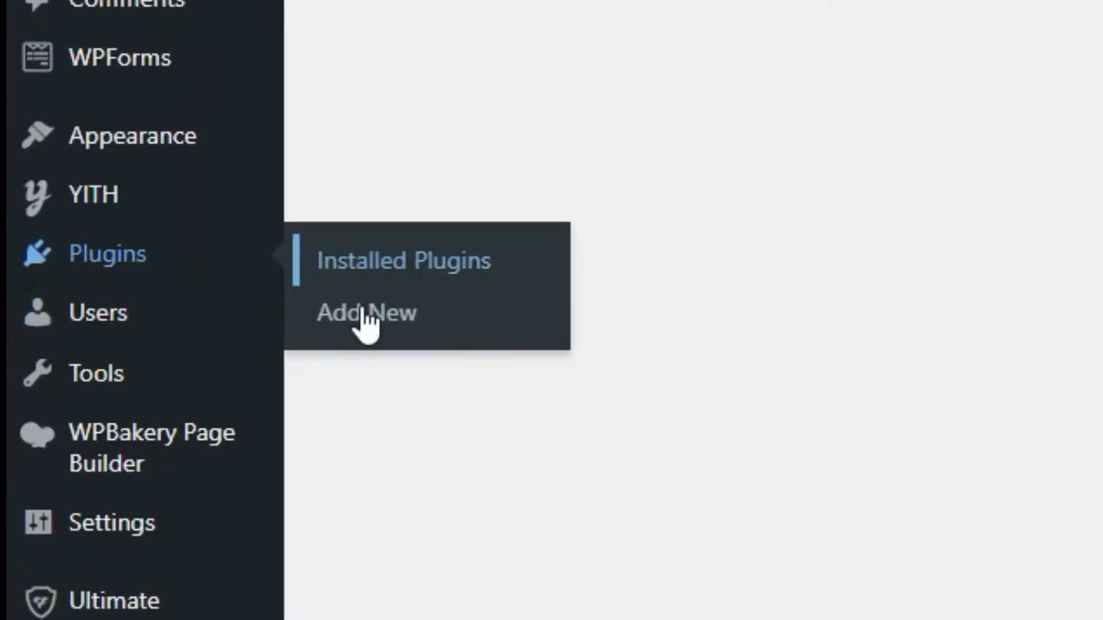
pyautogui.moveTo(111, 522)
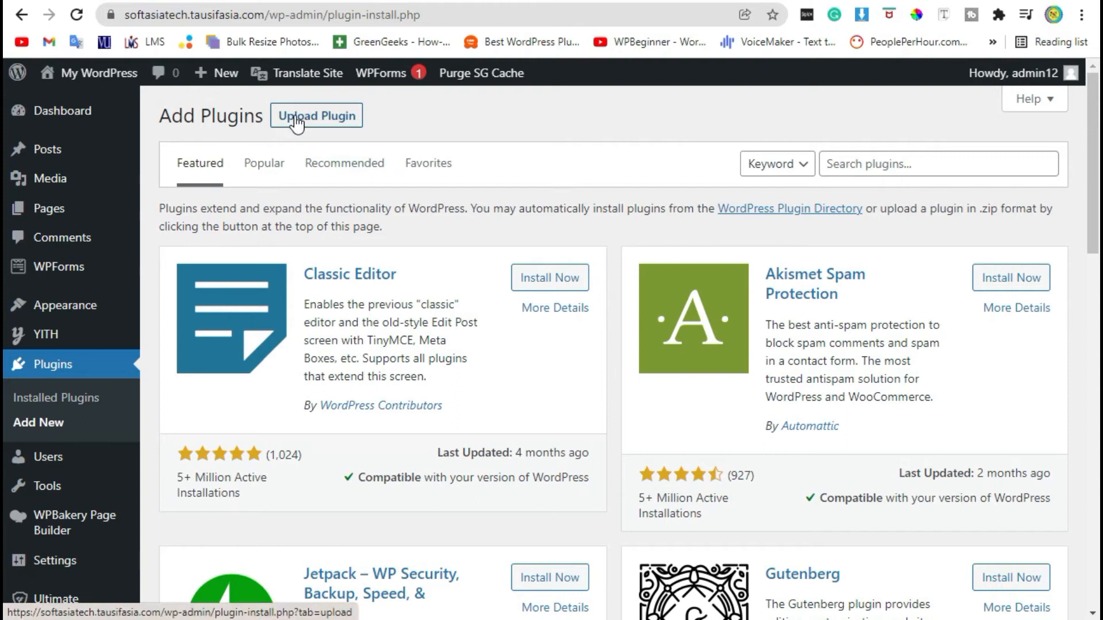
# Choose Ultimate_VC_Addons.zip in the plugin upload form, ready to install.
pyautogui.click(316, 115)
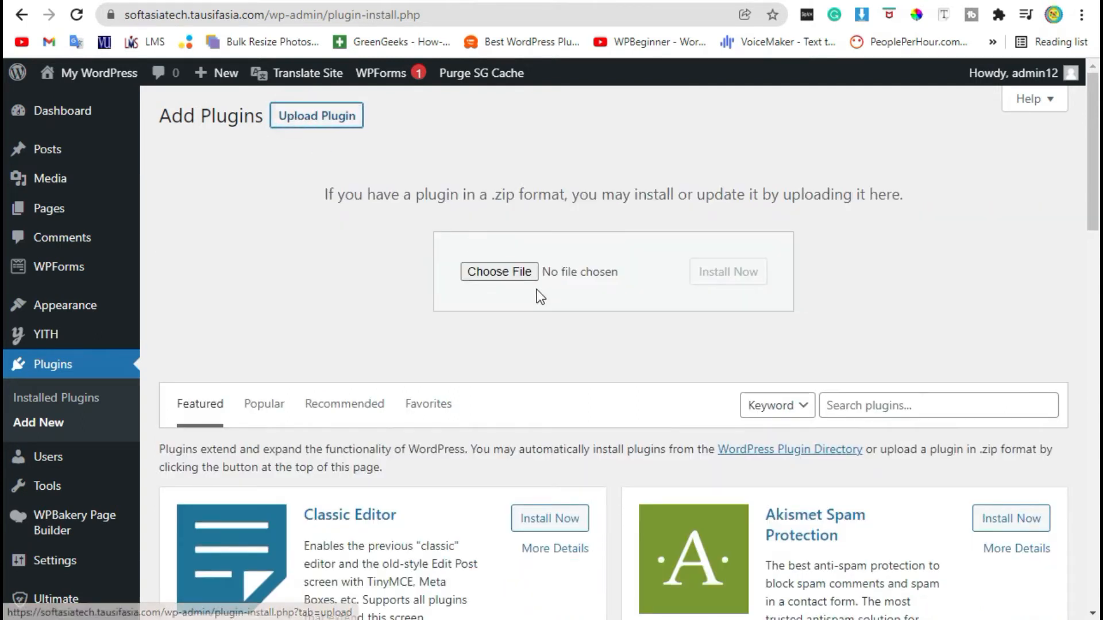
pyautogui.click(498, 271)
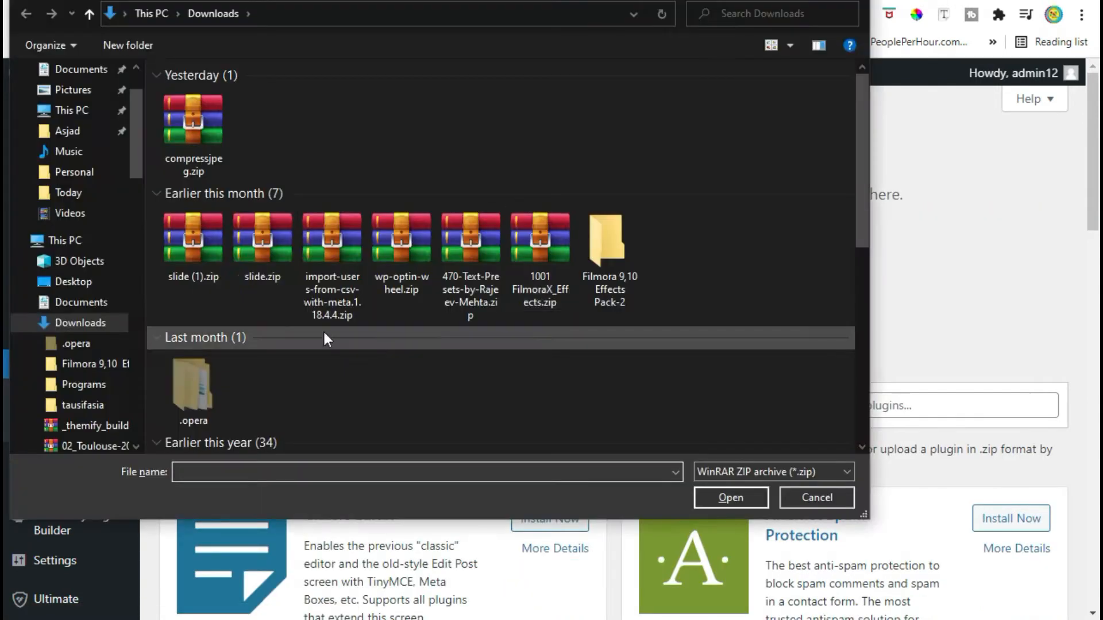
pyautogui.click(73, 282)
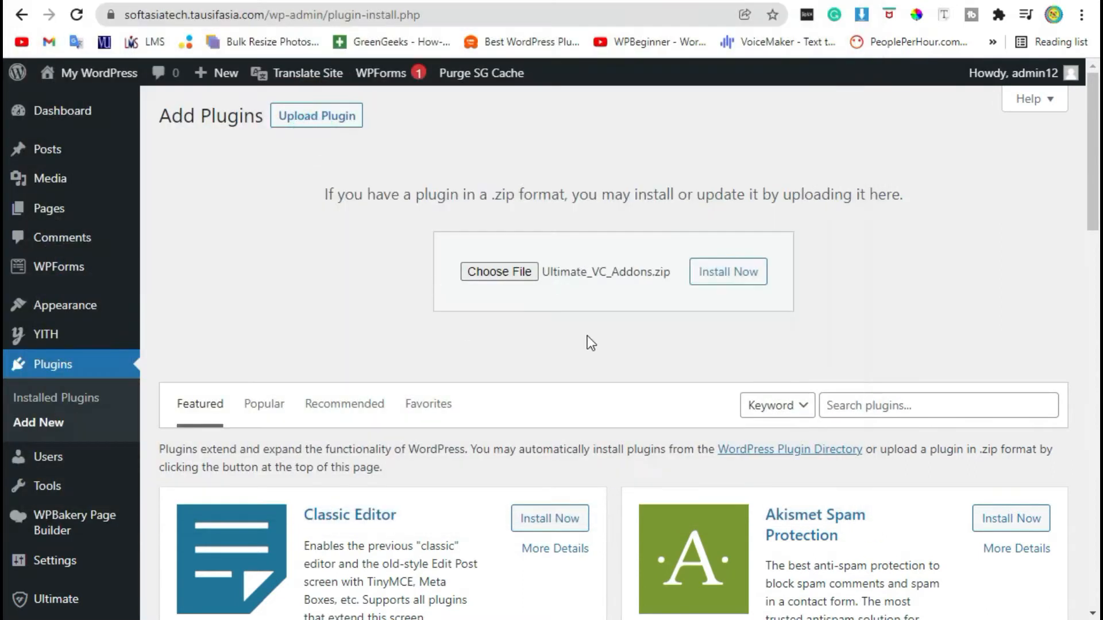
pyautogui.moveTo(645, 298)
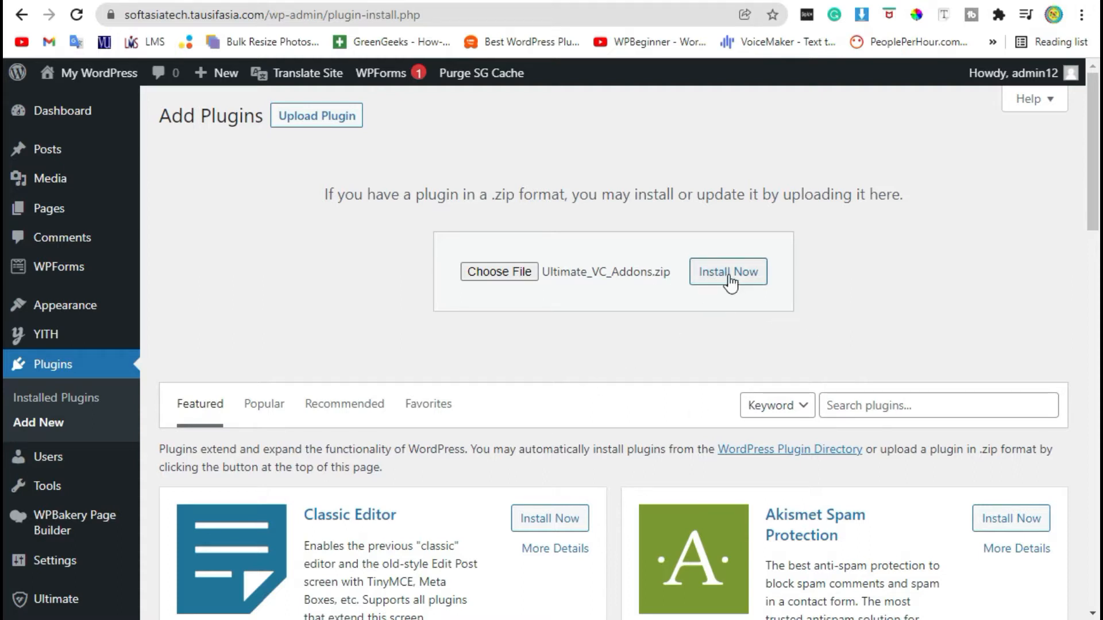
# Install the uploaded zip, replacing the existing Ultimate Addons for Visual Composer plugin.
pyautogui.click(727, 272)
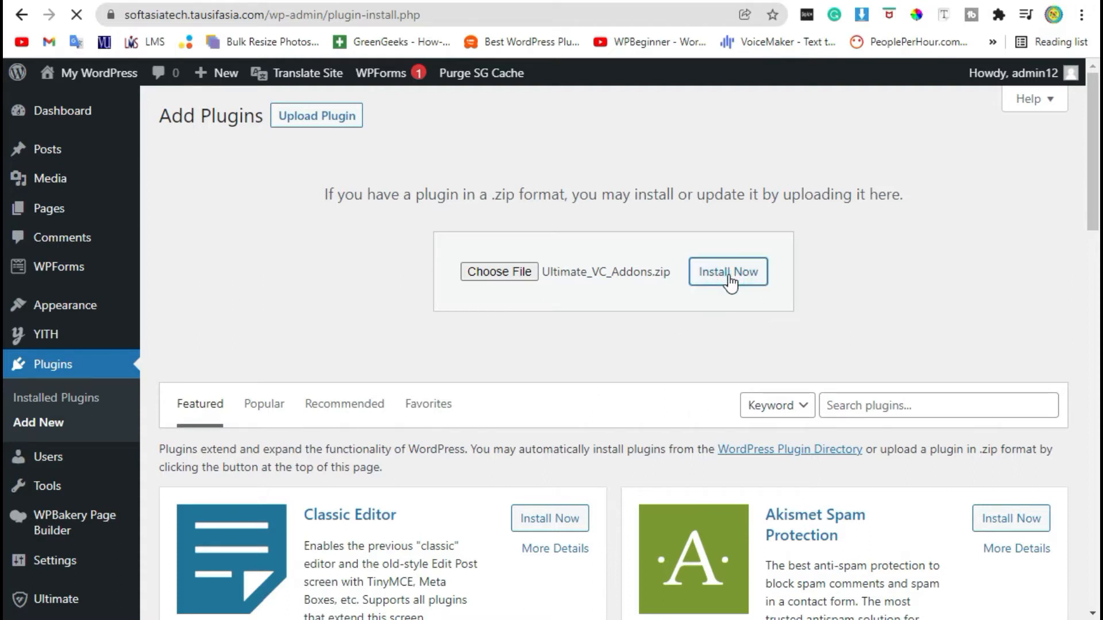
pyautogui.click(727, 272)
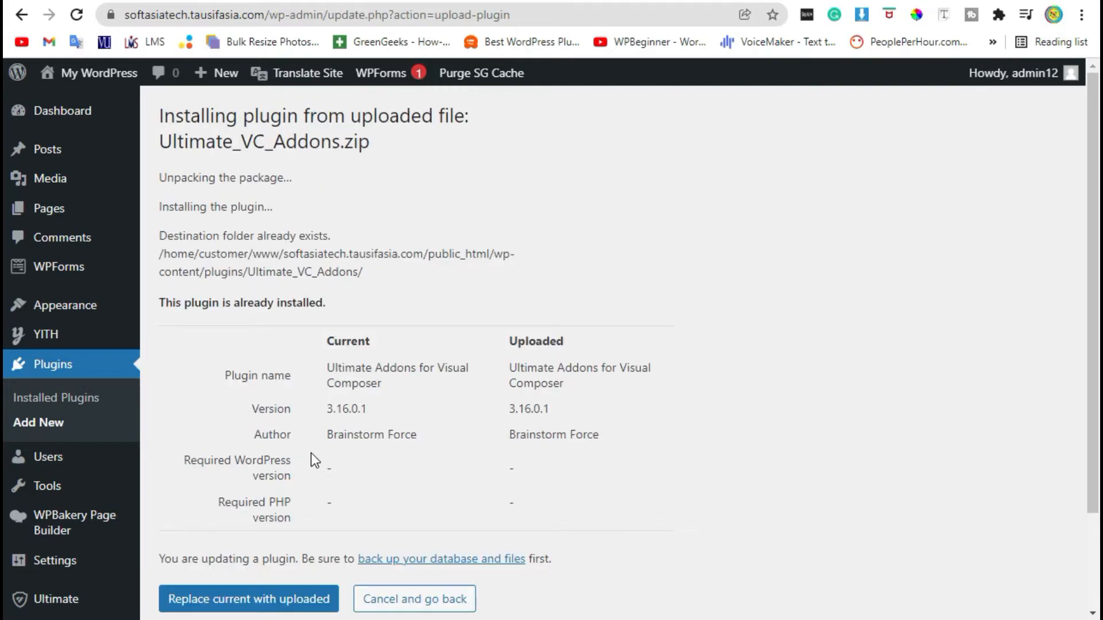
pyautogui.scroll(-3)
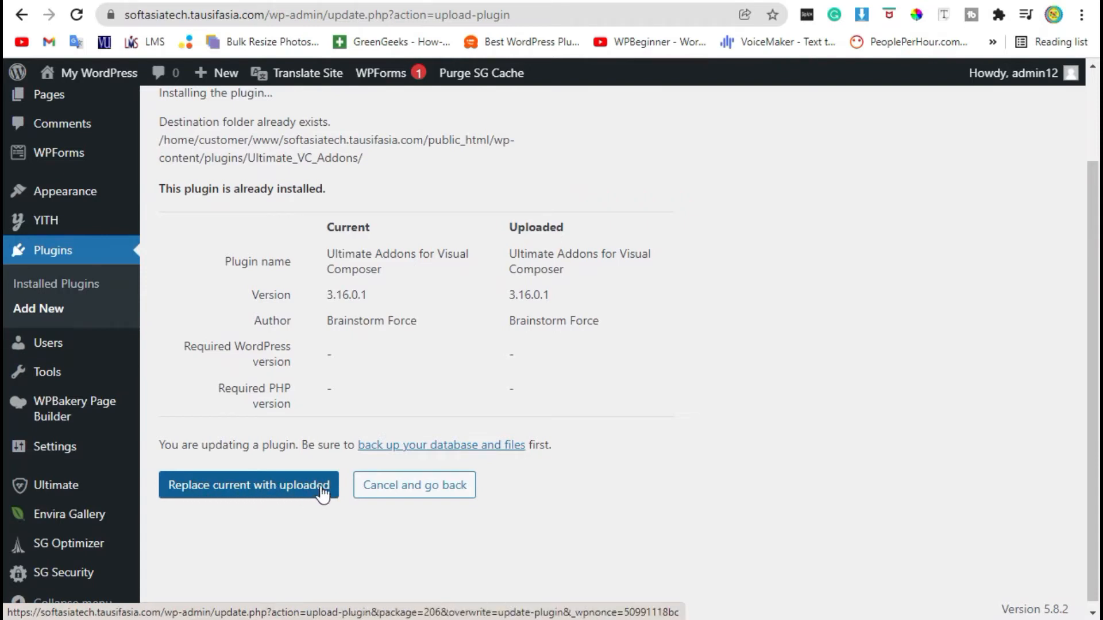
pyautogui.moveTo(281, 505)
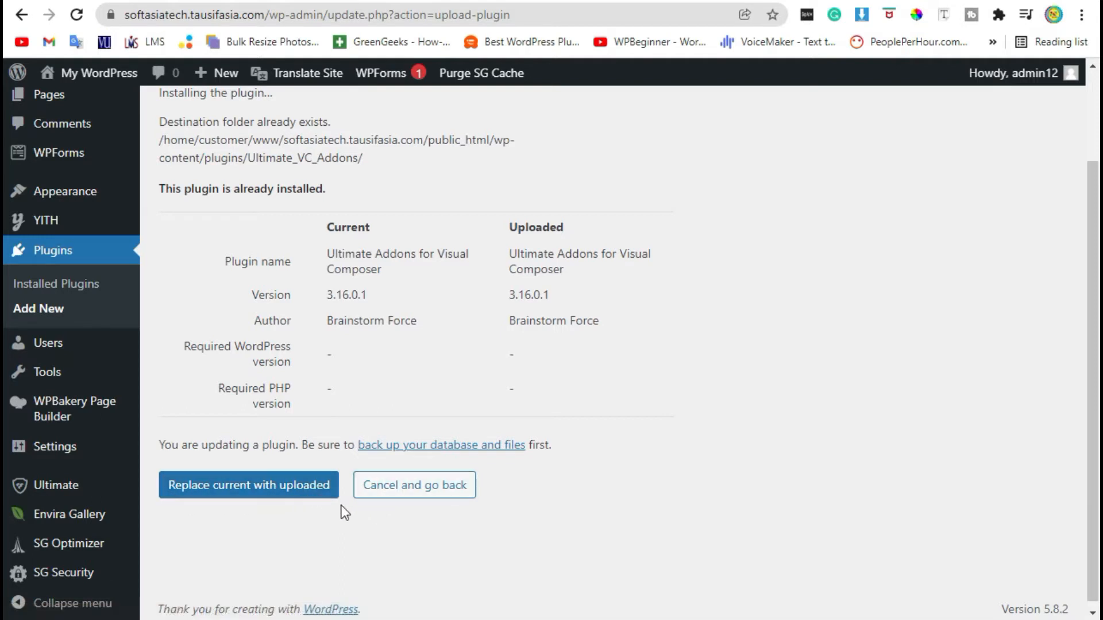
pyautogui.click(248, 484)
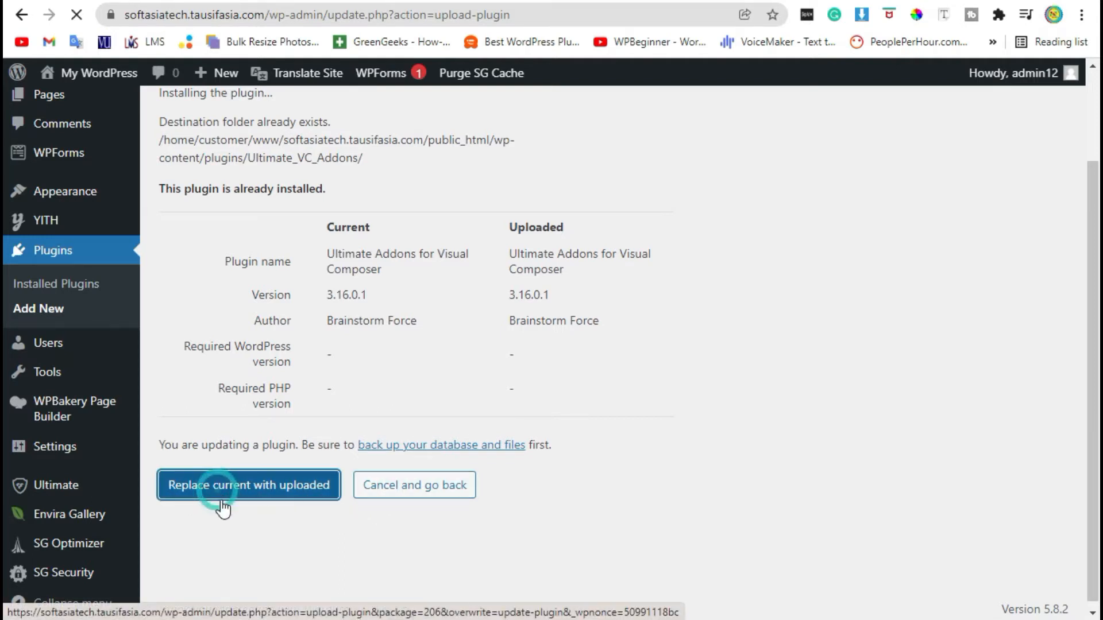
pyautogui.click(248, 484)
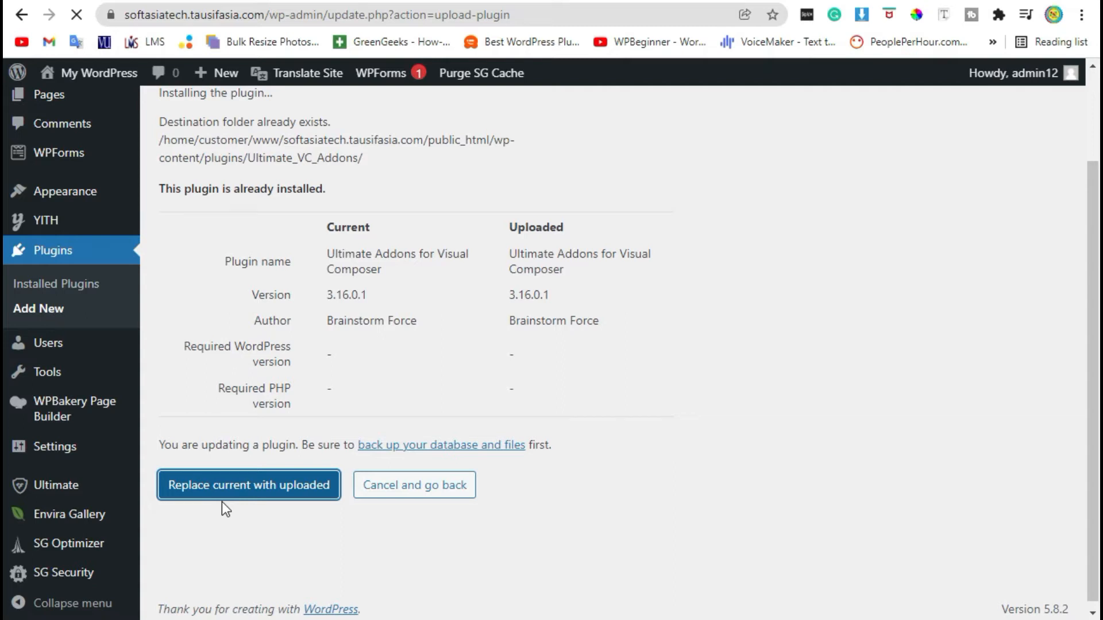
pyautogui.click(248, 485)
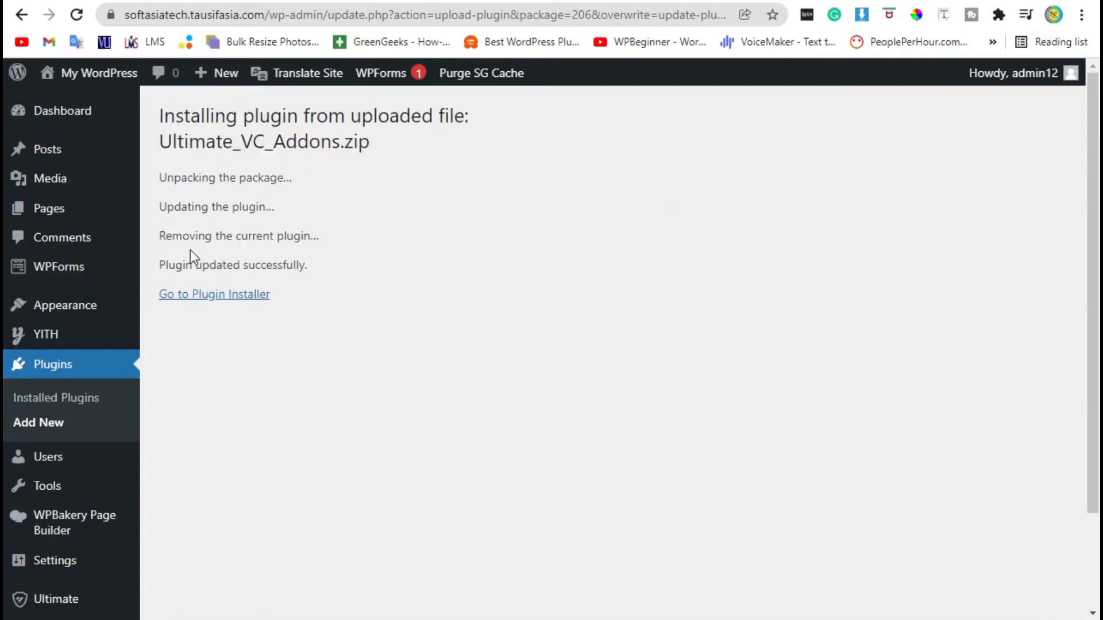
pyautogui.moveTo(169, 265); pyautogui.dragTo(307, 264)
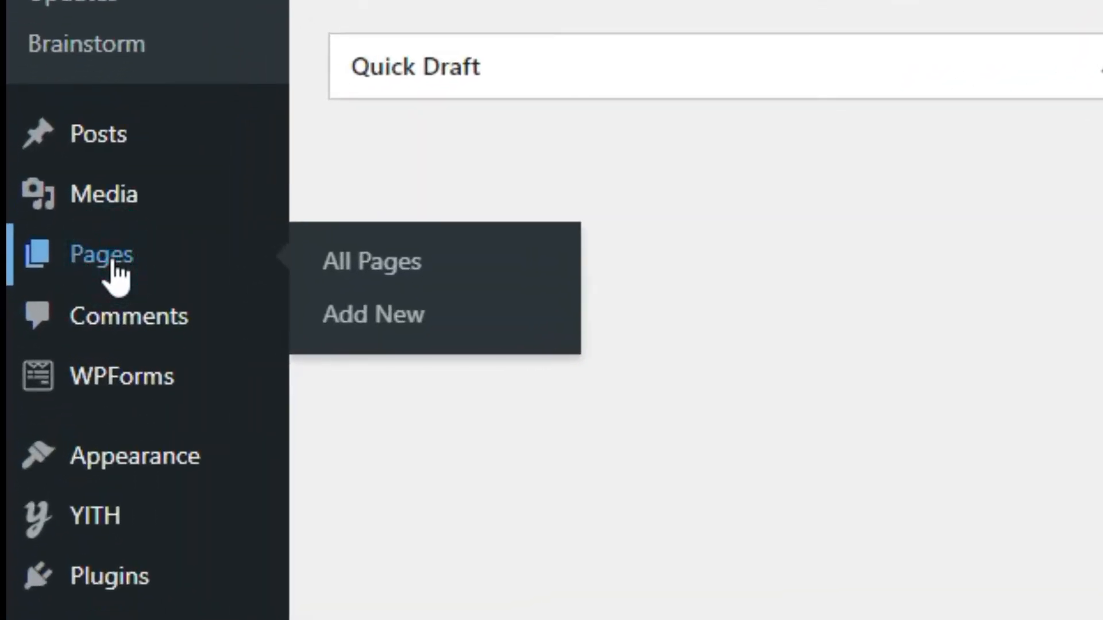
# Create a new page titled Expandable Section and edit it in the WPBakery backend editor.
pyautogui.click(371, 260)
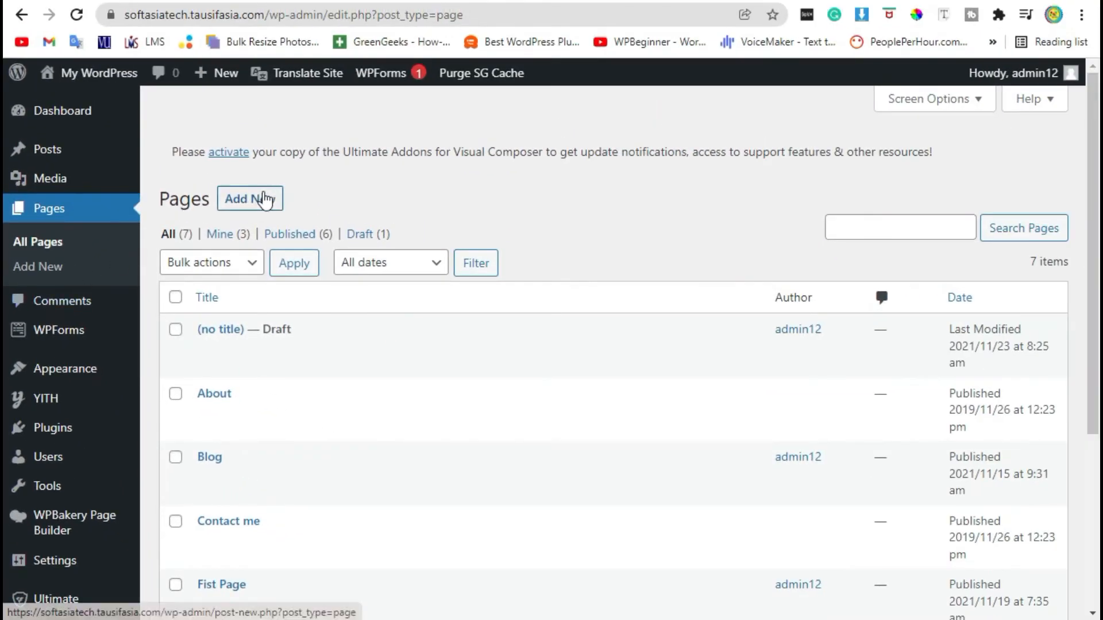
pyautogui.click(250, 200)
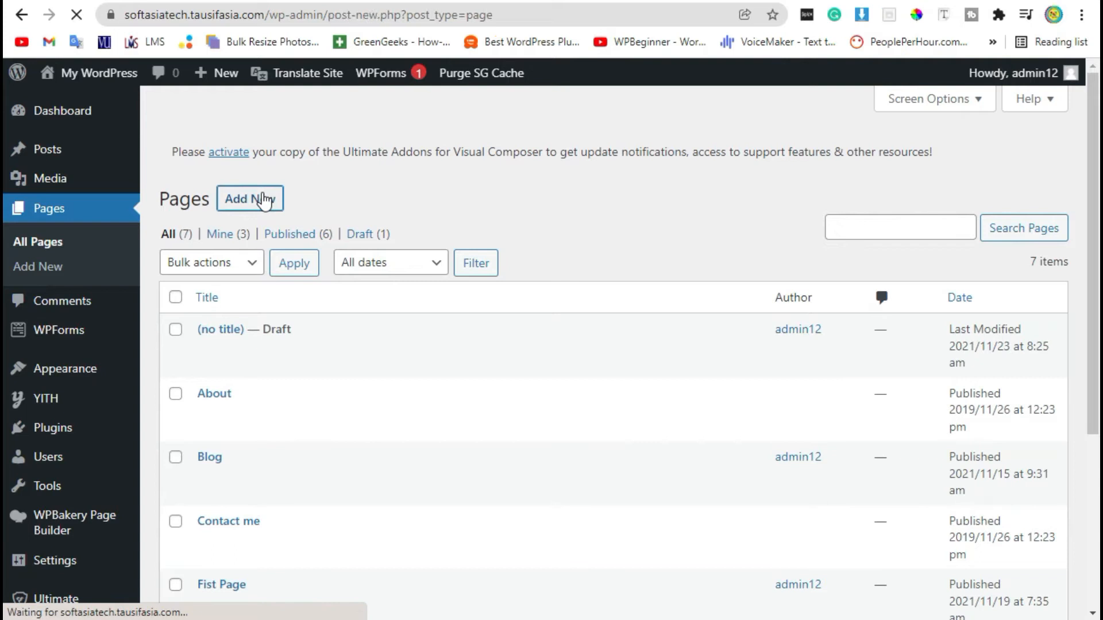
pyautogui.click(249, 198)
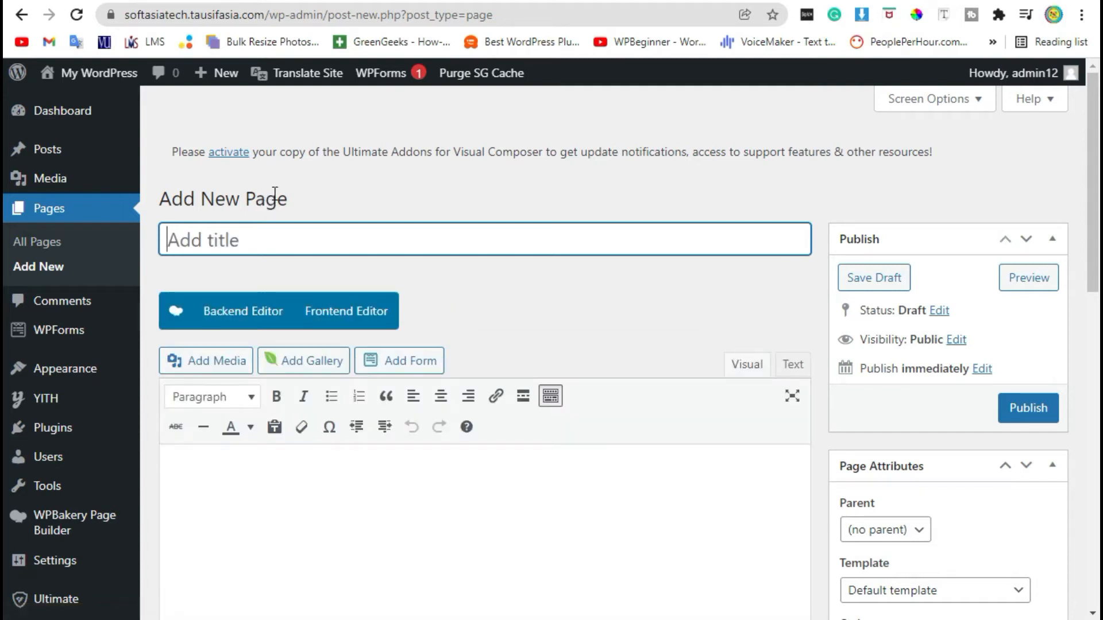
pyautogui.write('Expandable Sect')
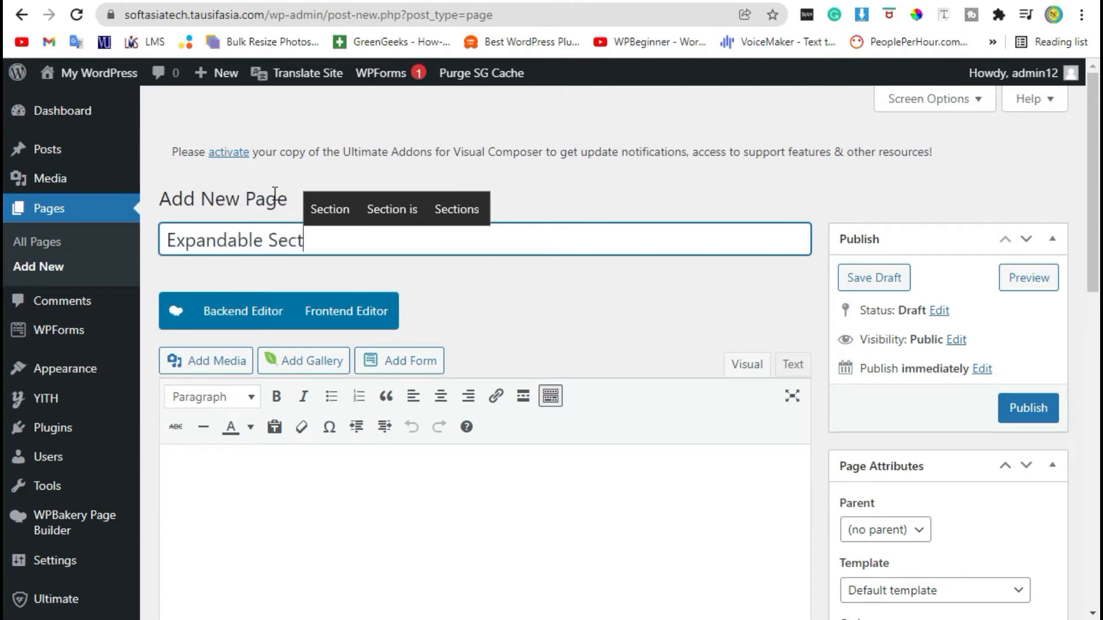
pyautogui.write('ion')
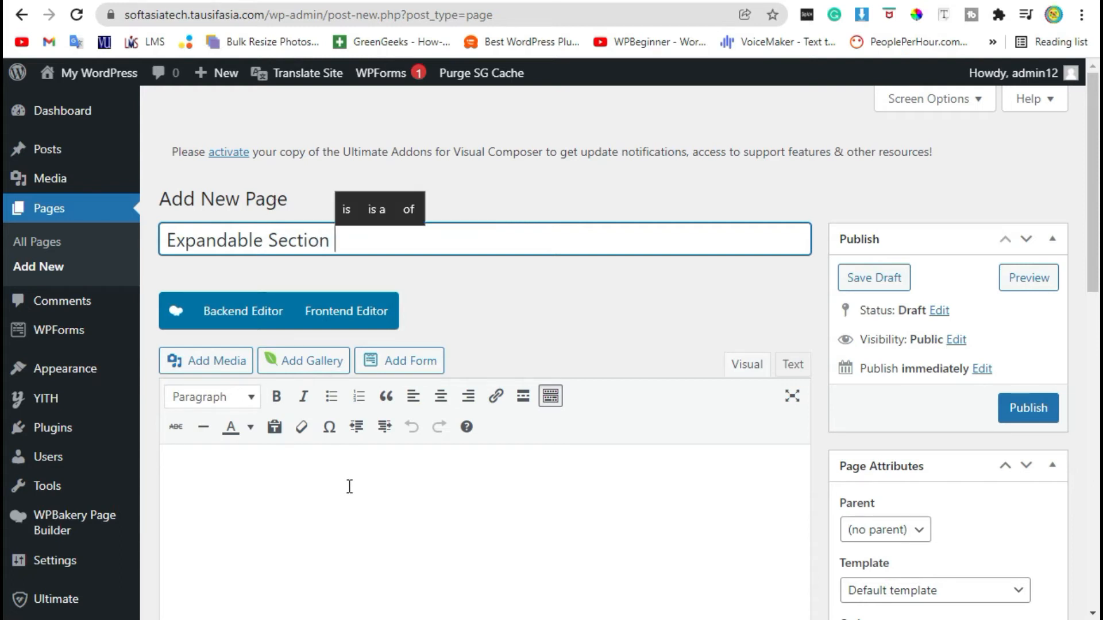
pyautogui.click(242, 311)
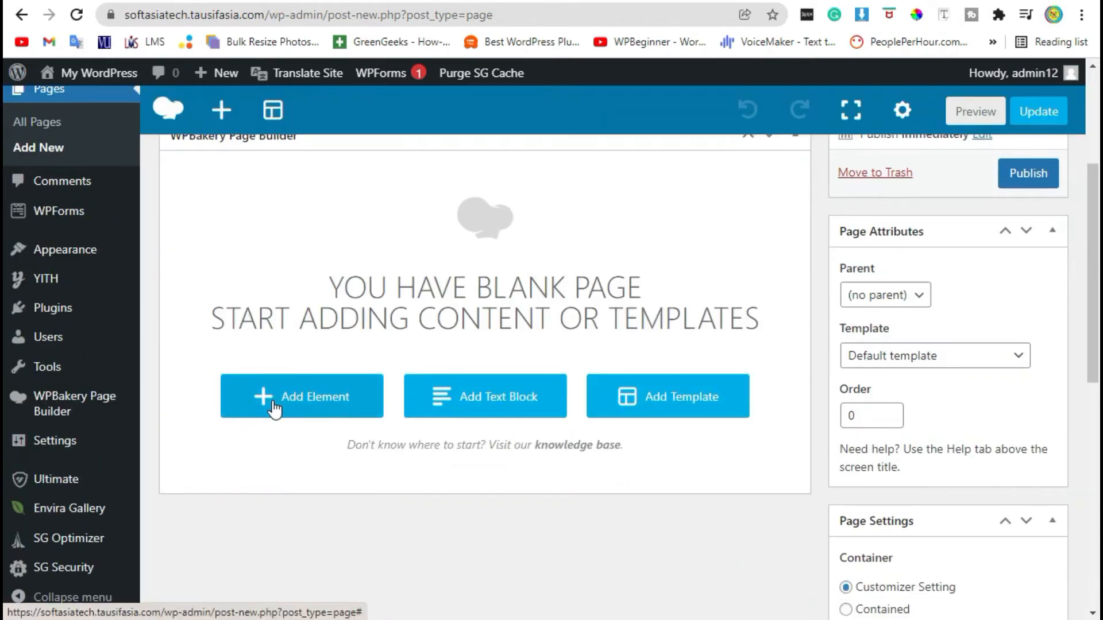
# Add an Expandable Section element from the Ultimate VC Addons elements to the page.
pyautogui.click(301, 396)
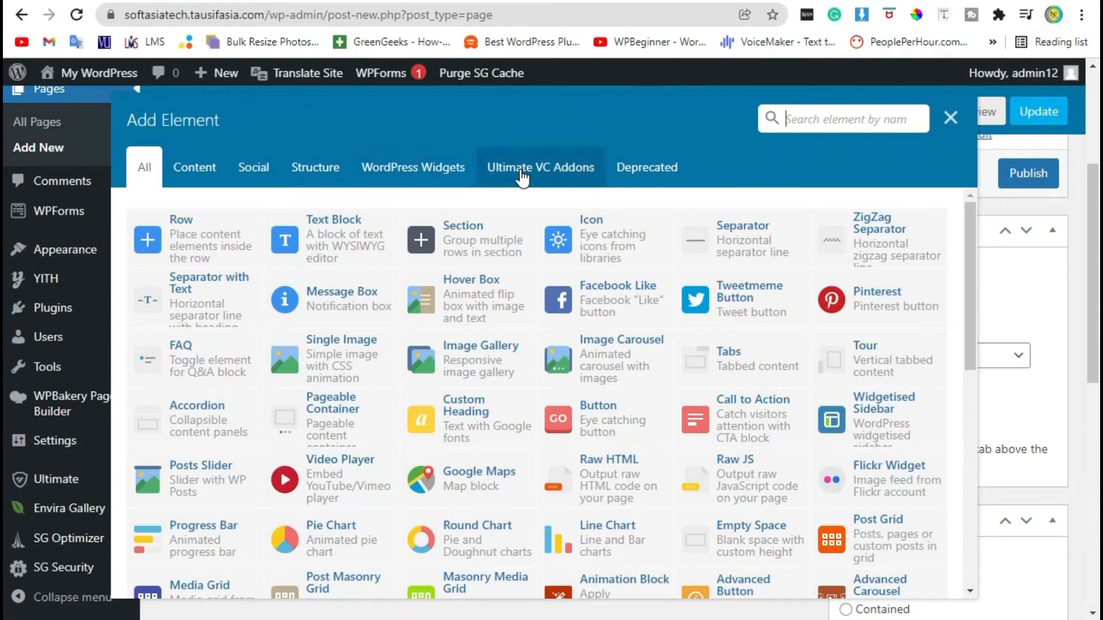
pyautogui.click(539, 167)
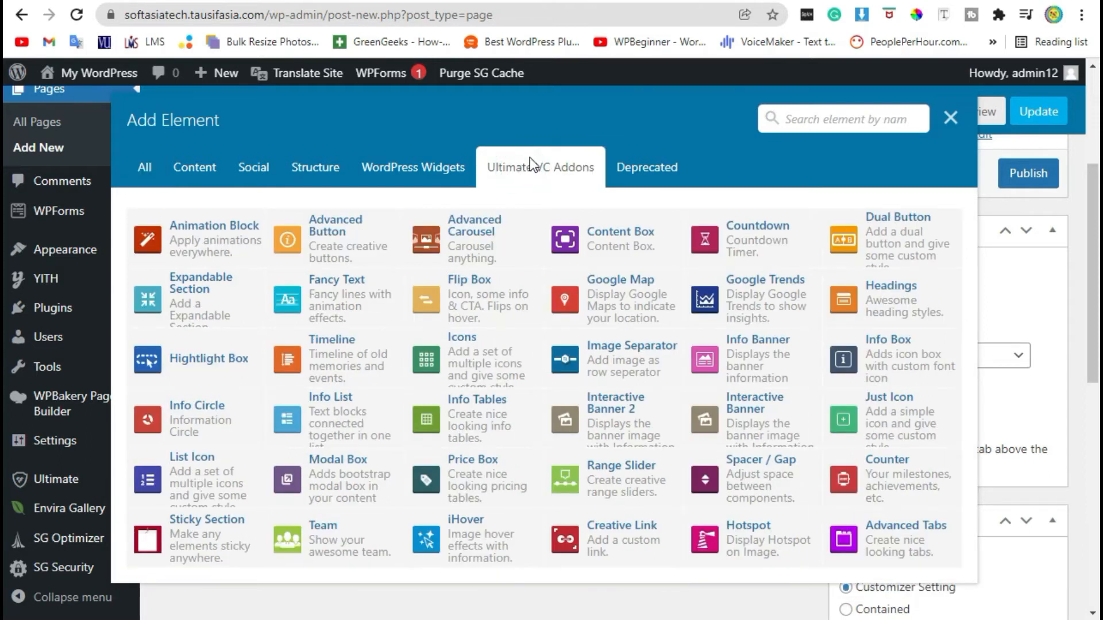
pyautogui.moveTo(184, 303)
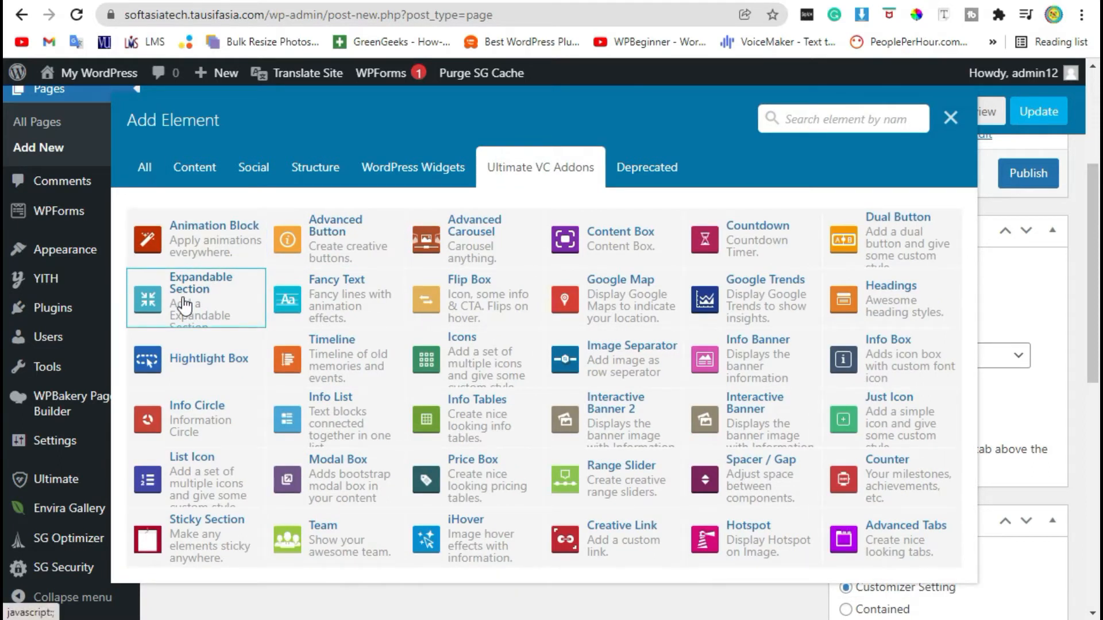
pyautogui.click(196, 295)
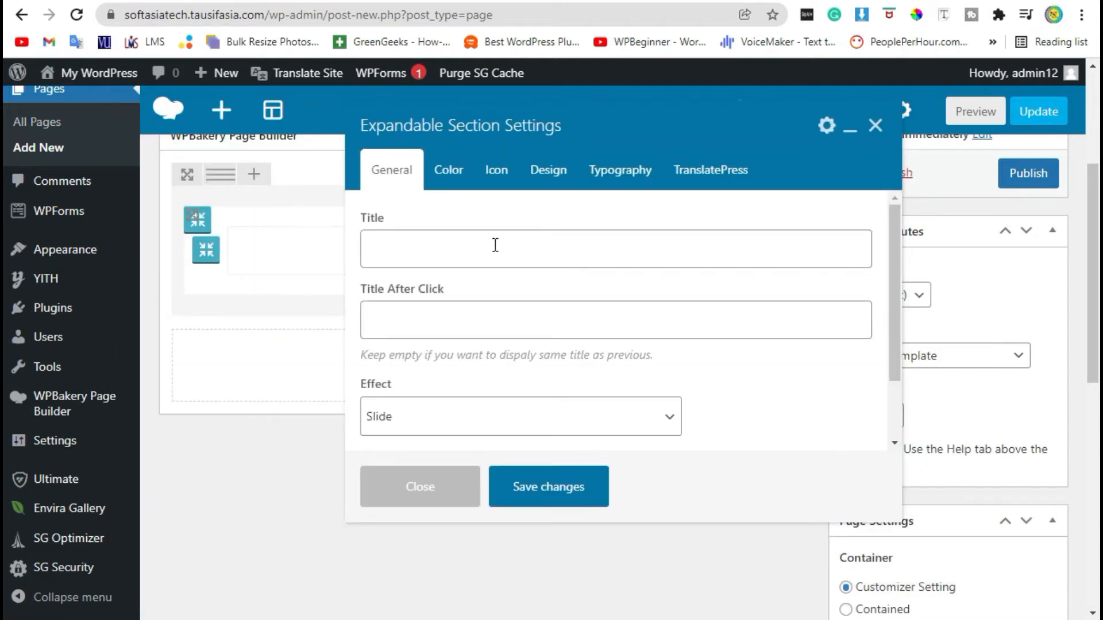
# Give the section the title 'Expandable Section'.
pyautogui.click(614, 248)
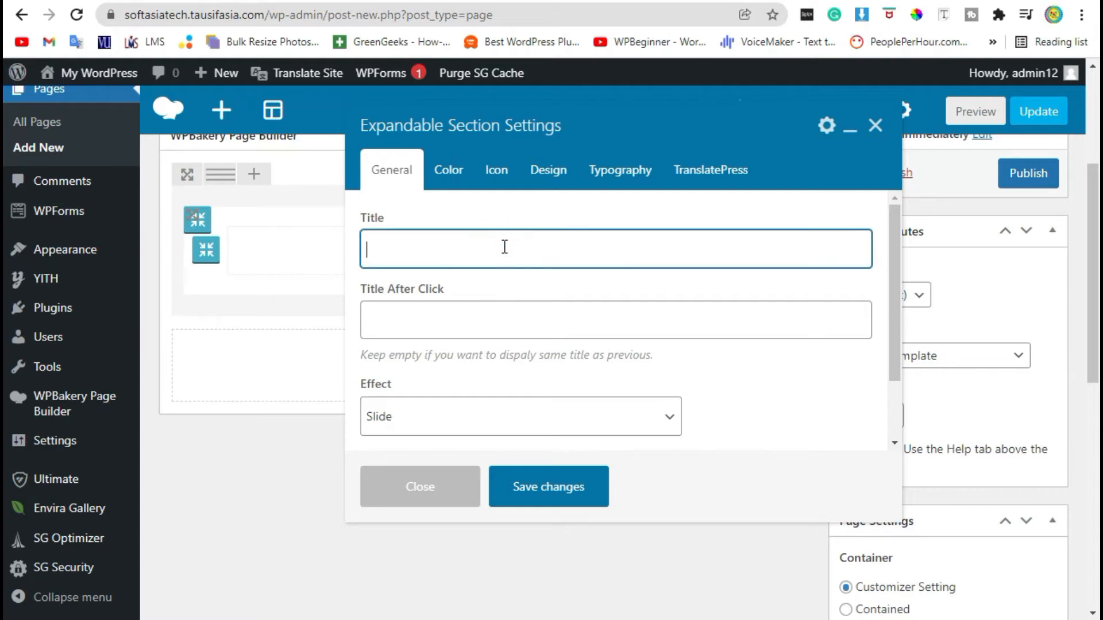
pyautogui.write('Ex')
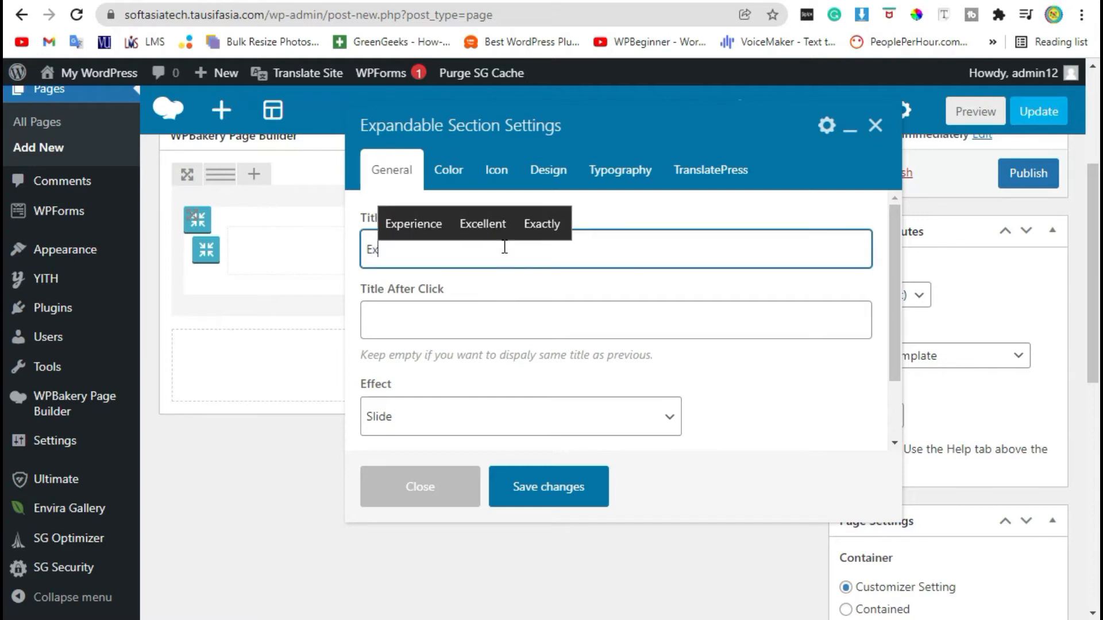
pyautogui.write('ba')
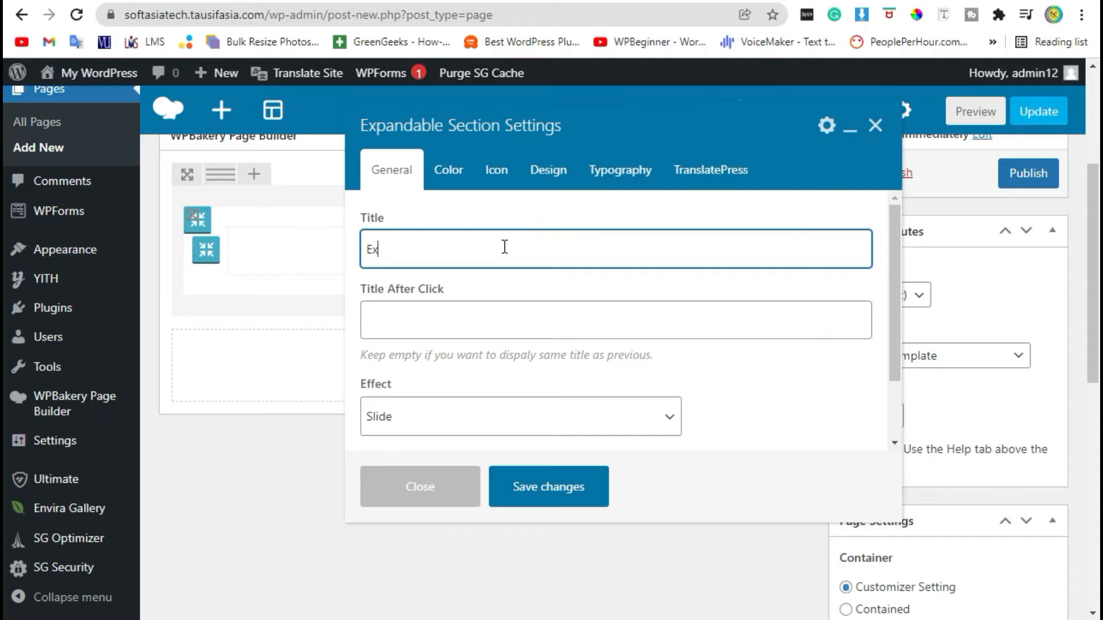
pyautogui.write('pandable')
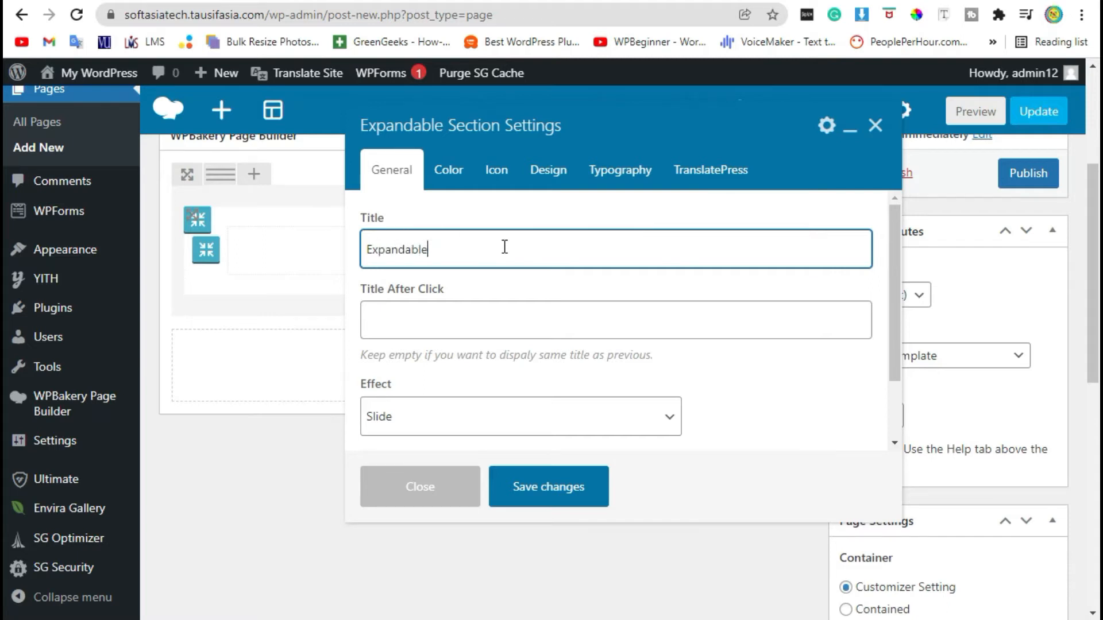
pyautogui.write('Sectio')
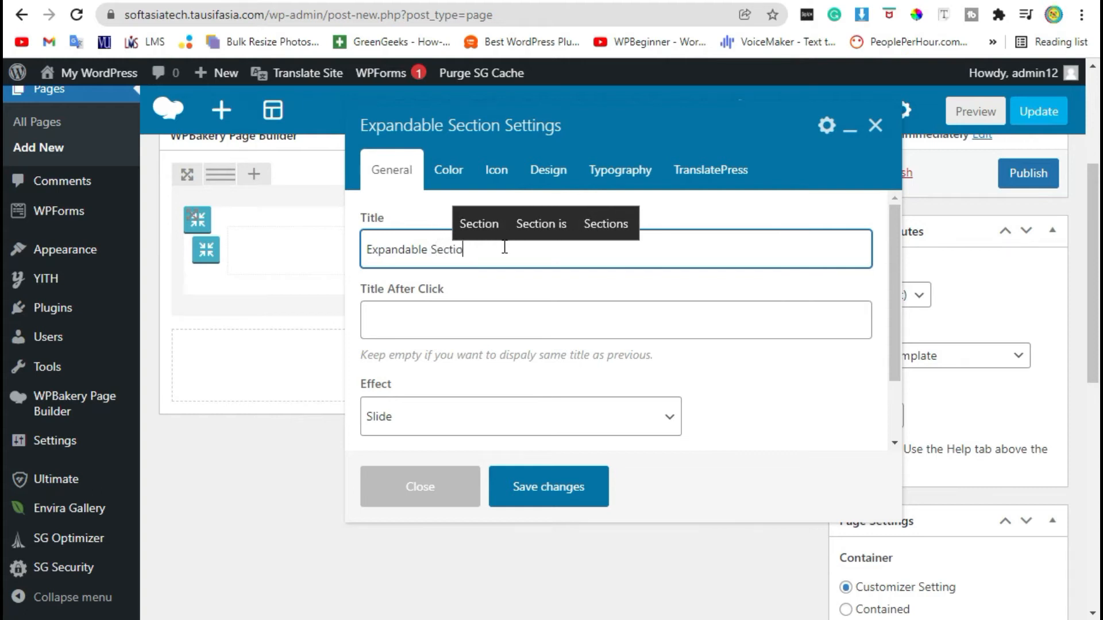
pyautogui.write('n')
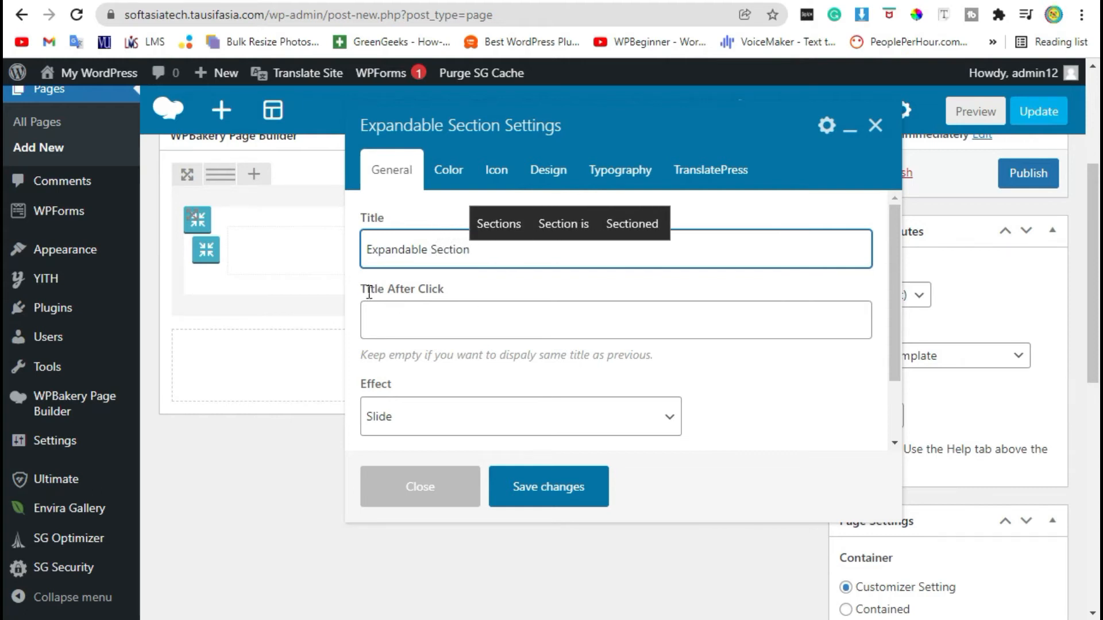
# Set the after-click title to 'Expanded Title' and keep the Slide effect.
pyautogui.click(615, 319)
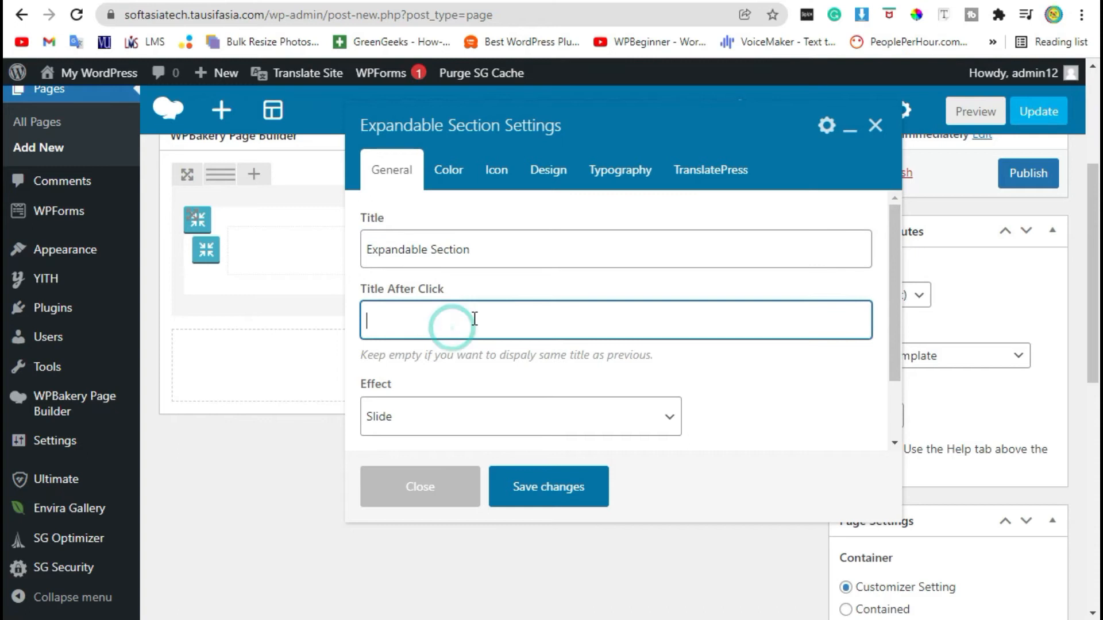
pyautogui.write('Expan')
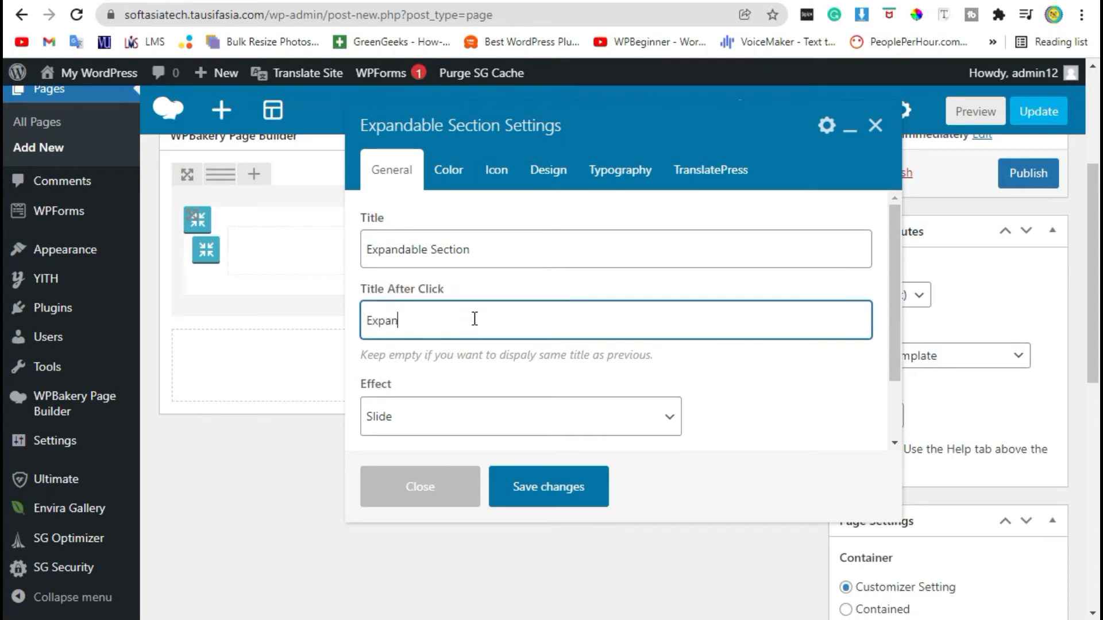
pyautogui.write('ded')
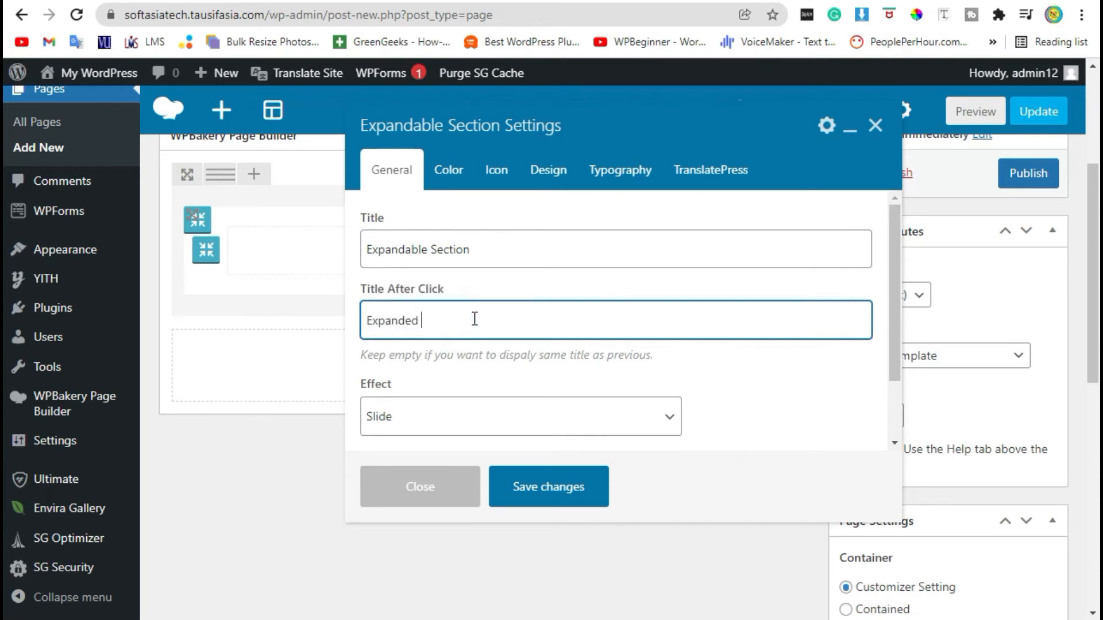
pyautogui.write('Title')
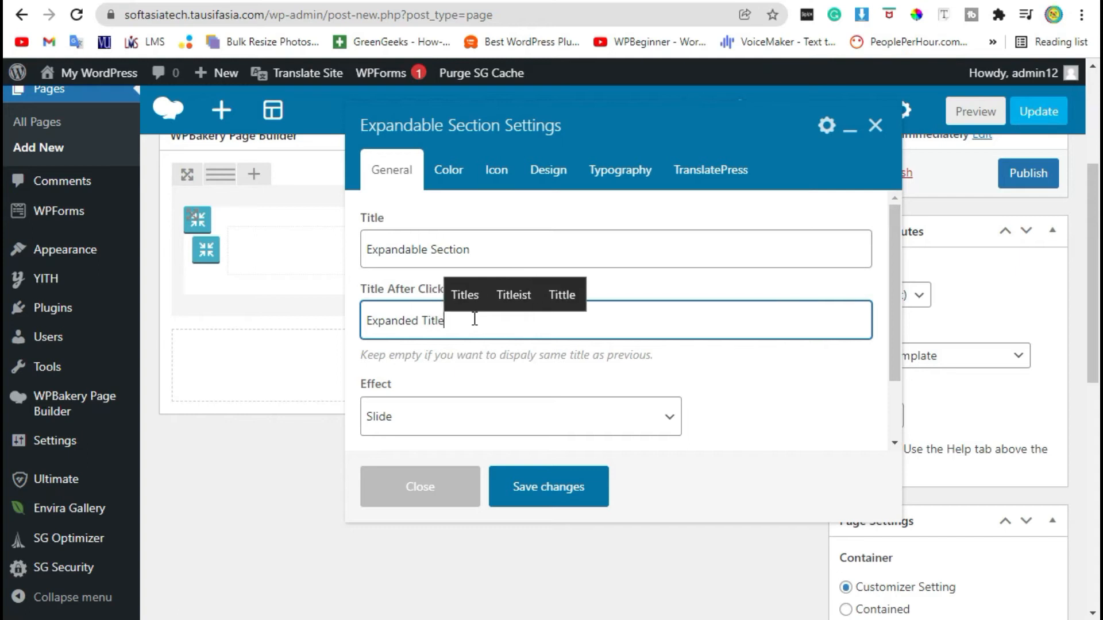
pyautogui.scroll(-3)
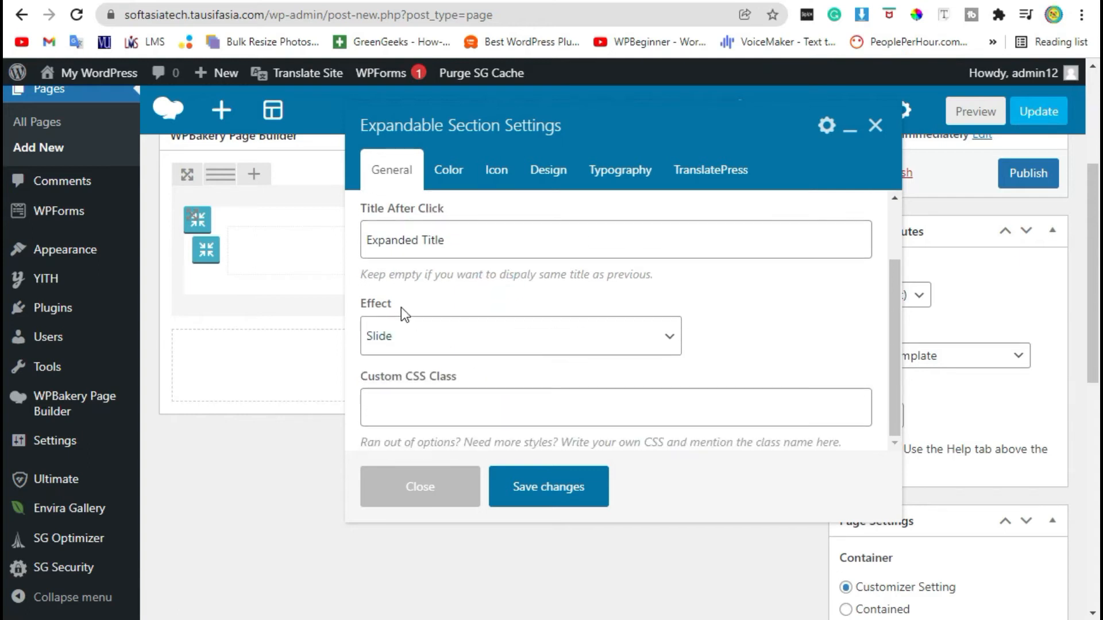
pyautogui.click(520, 335)
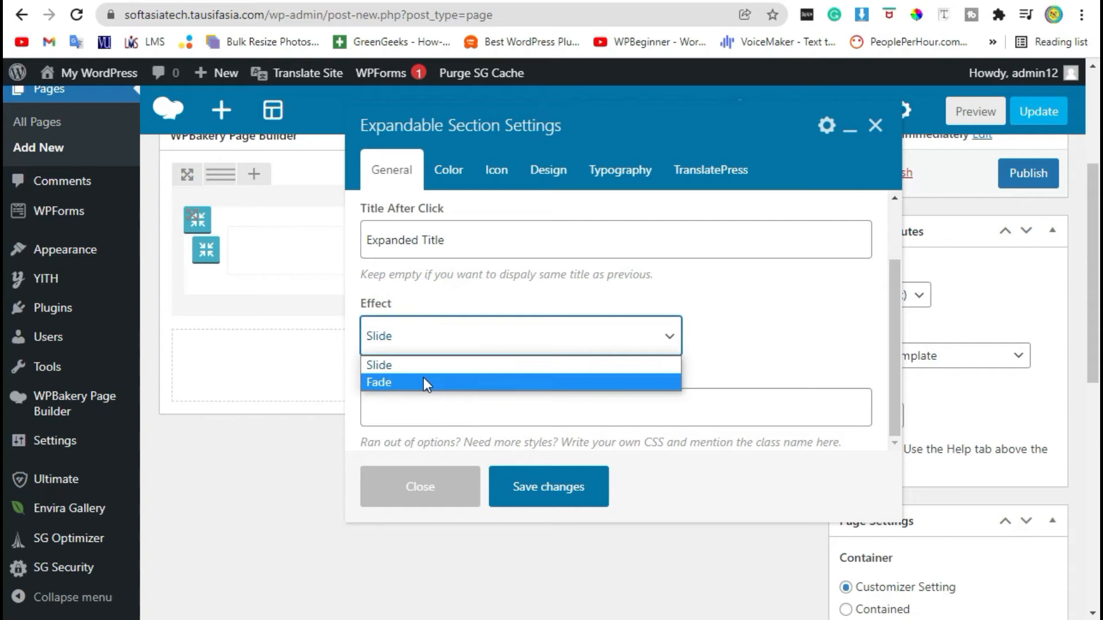
pyautogui.click(378, 365)
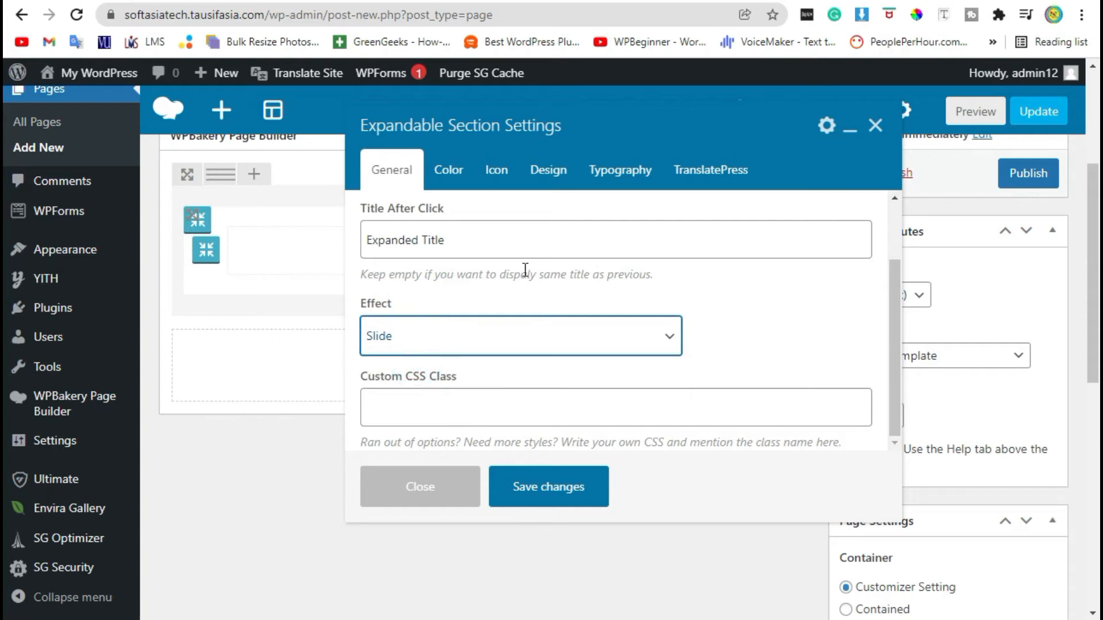
# Set the section's title and hovered-title colours on the Color tab.
pyautogui.click(448, 170)
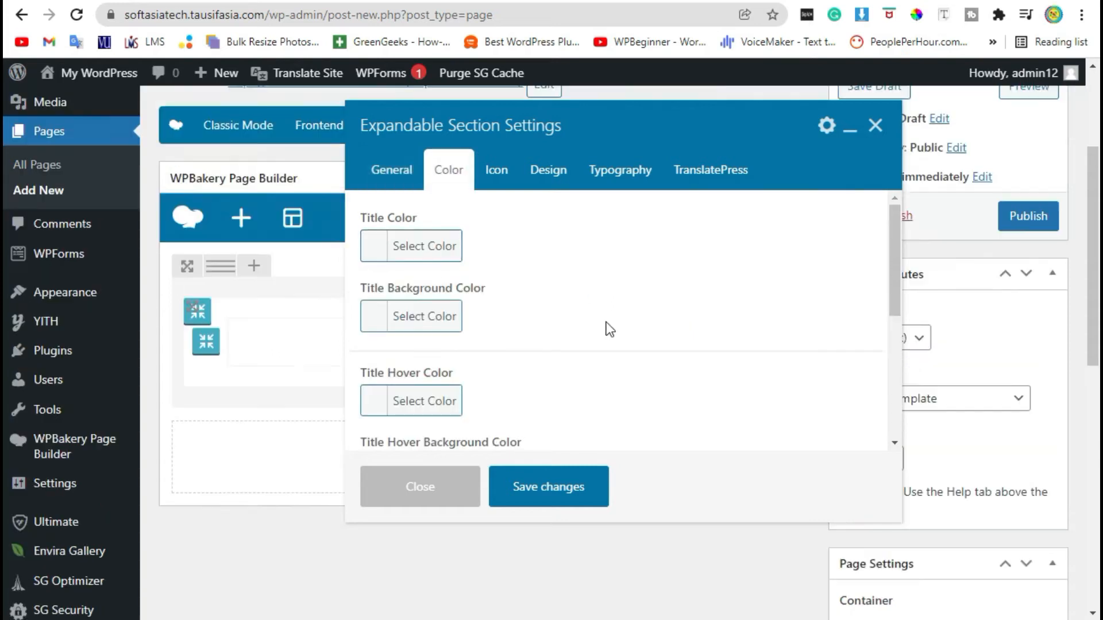
pyautogui.click(410, 245)
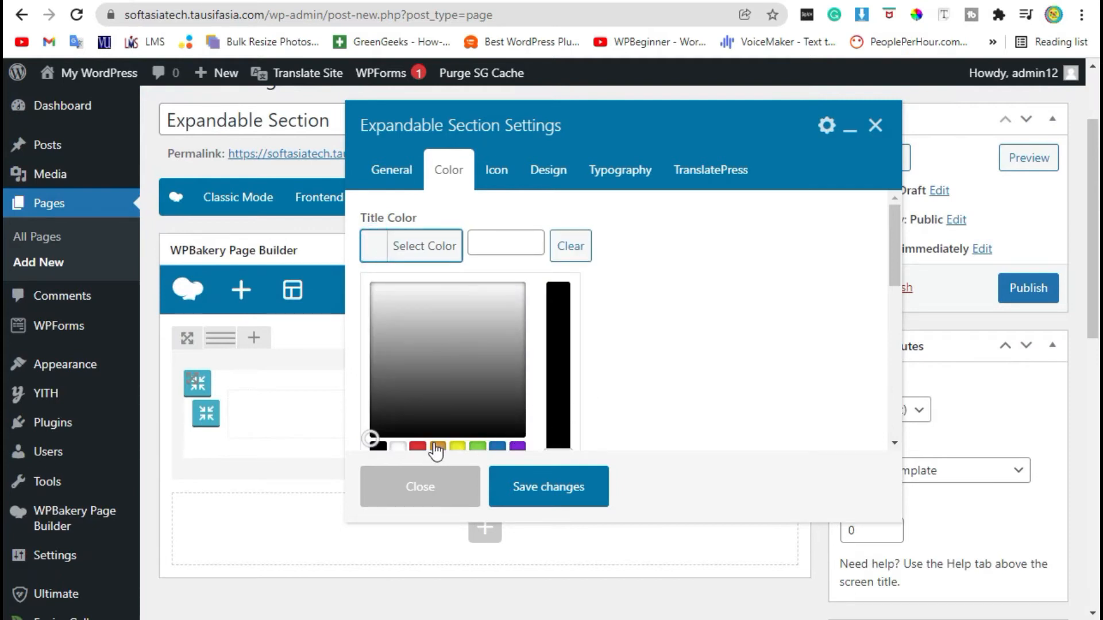
pyautogui.scroll(-3)
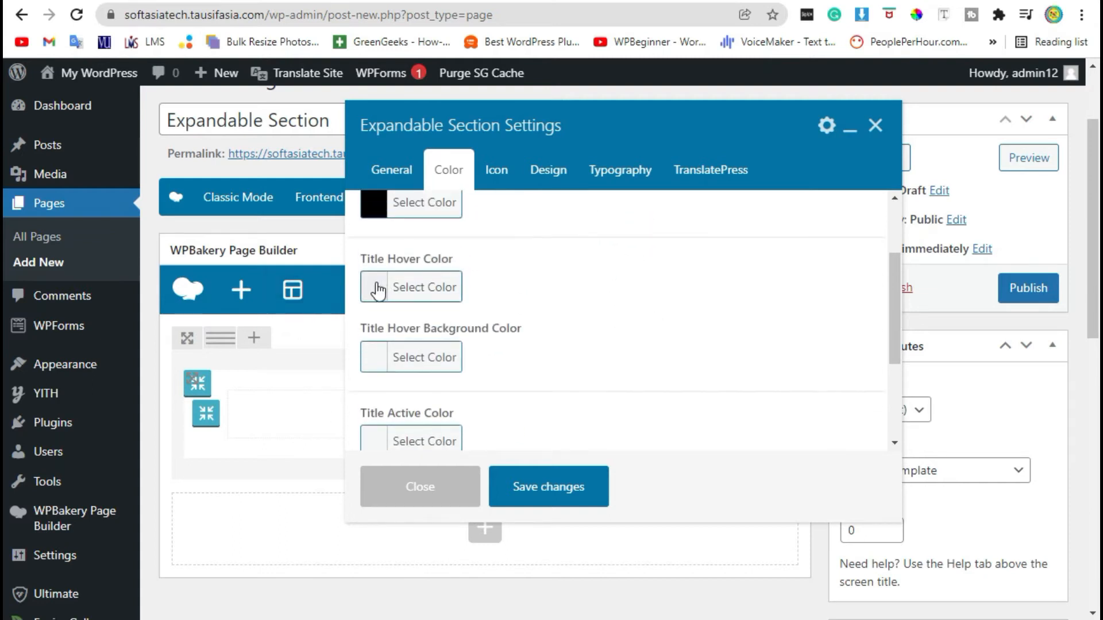
pyautogui.click(424, 287)
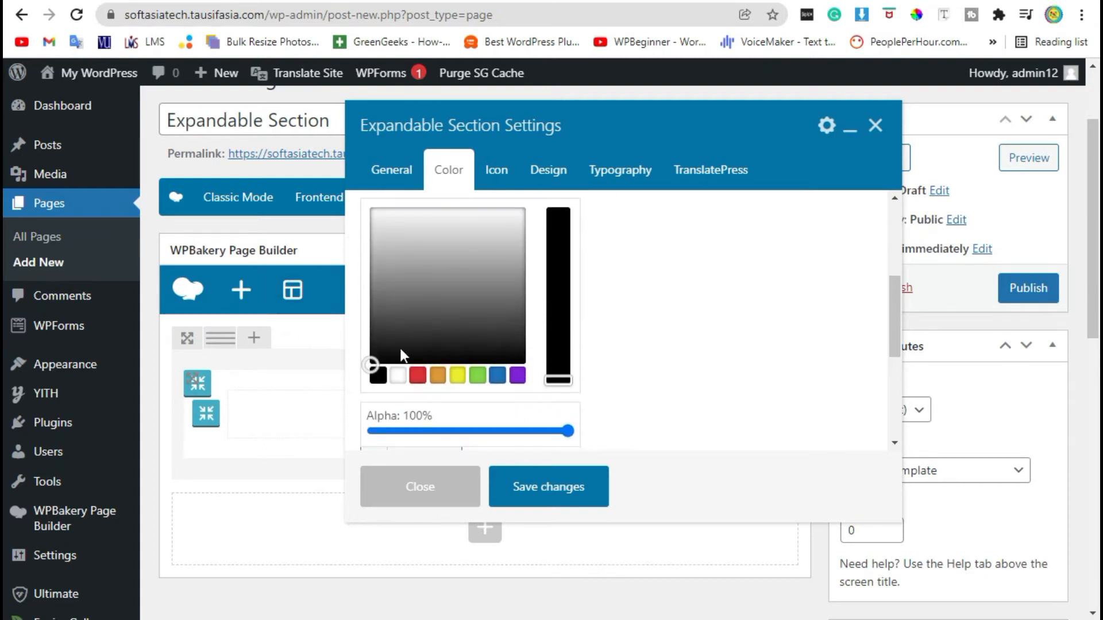
pyautogui.click(557, 211)
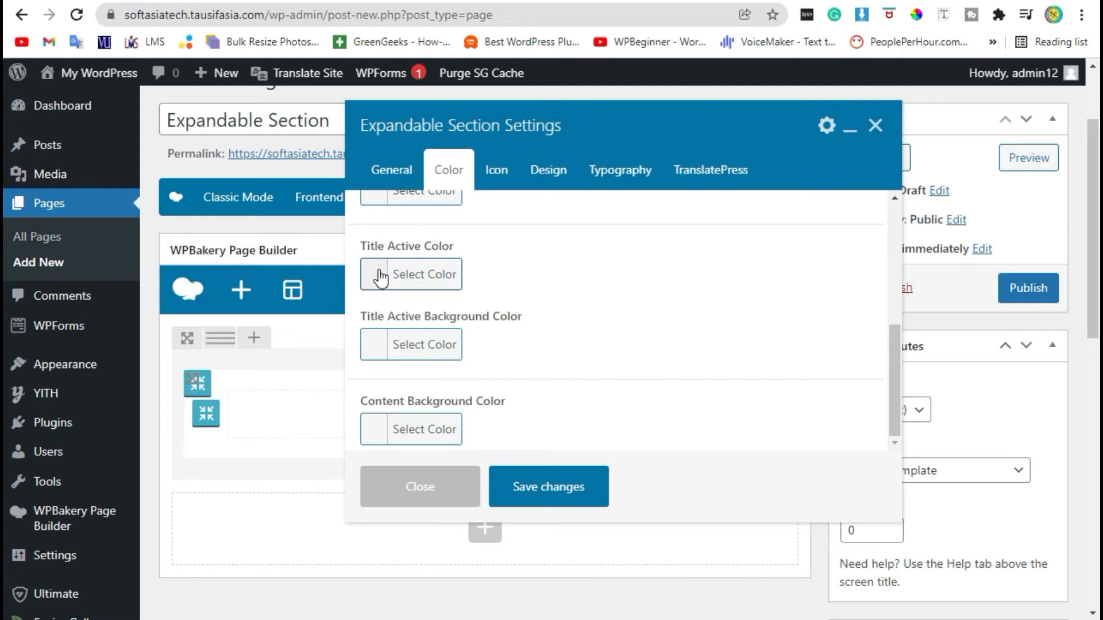
# Set a black active title, red active title background and the content background colour.
pyautogui.click(410, 274)
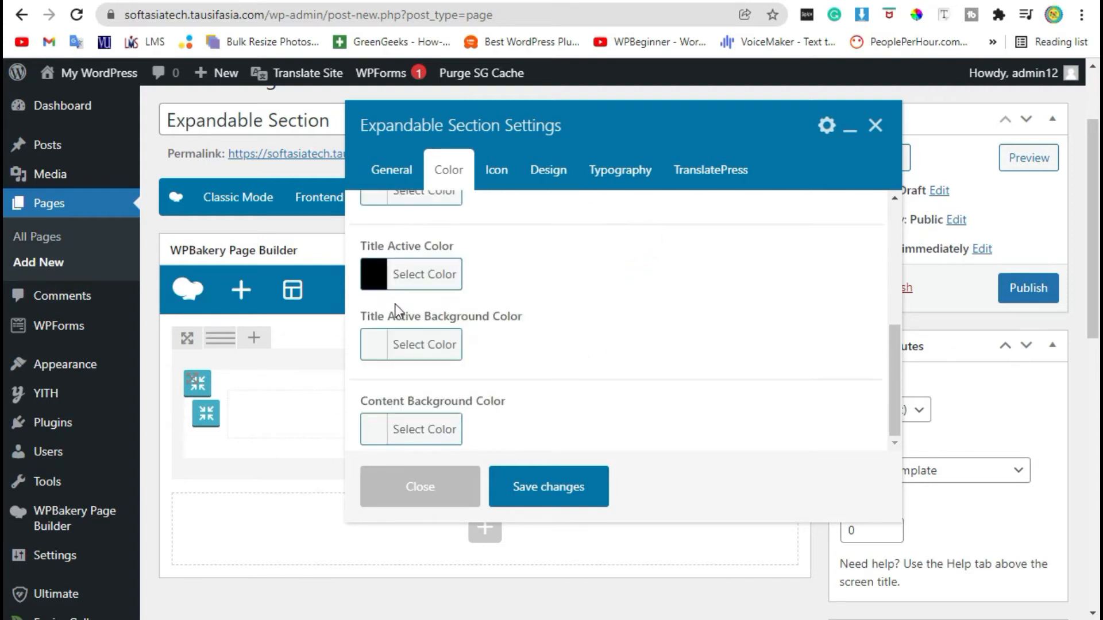
pyautogui.click(424, 344)
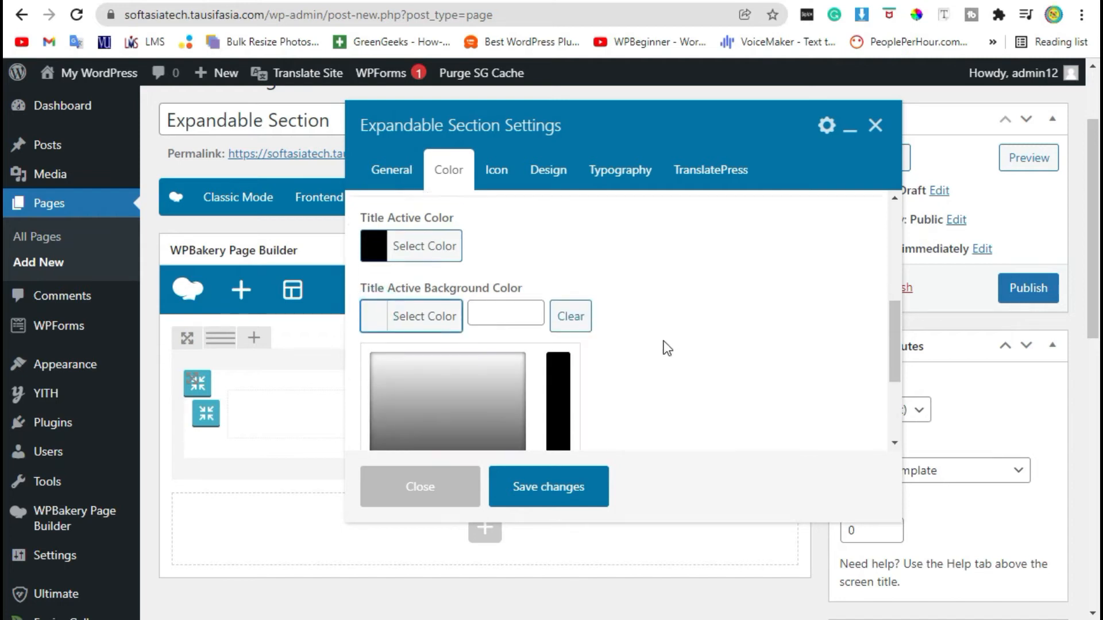
pyautogui.scroll(-3)
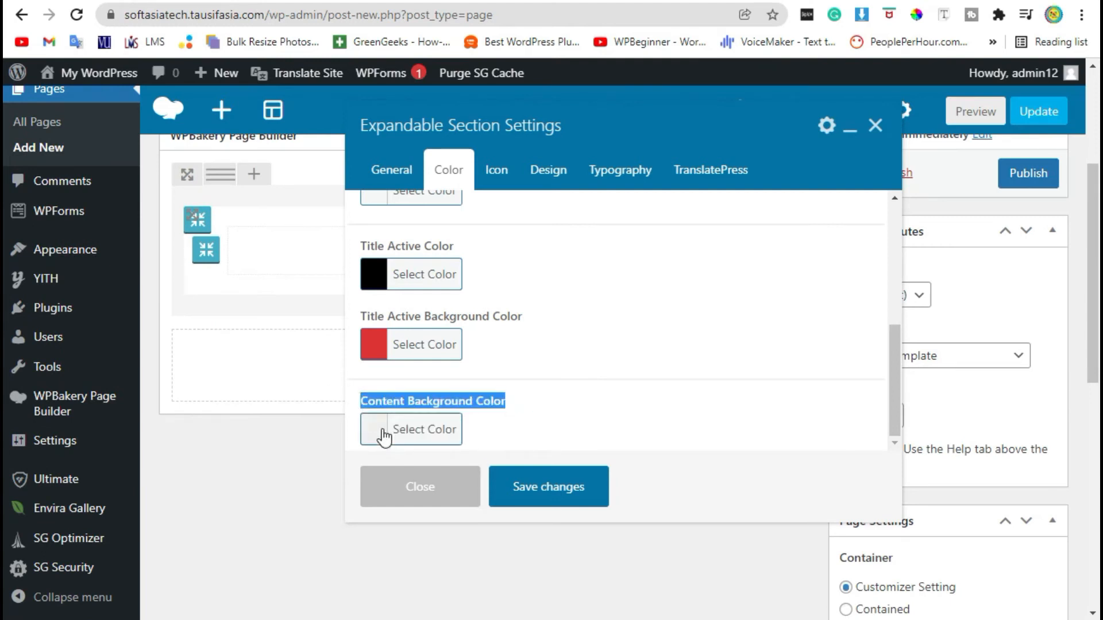
pyautogui.click(423, 429)
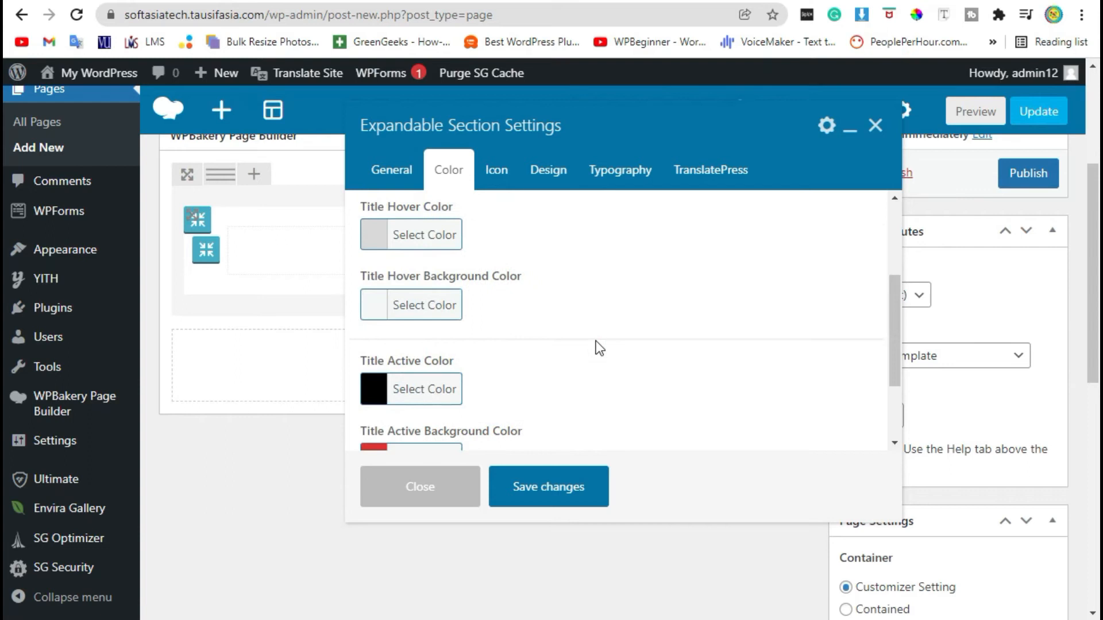
# Choose the music note as the section icon and review the default title typography.
pyautogui.click(496, 170)
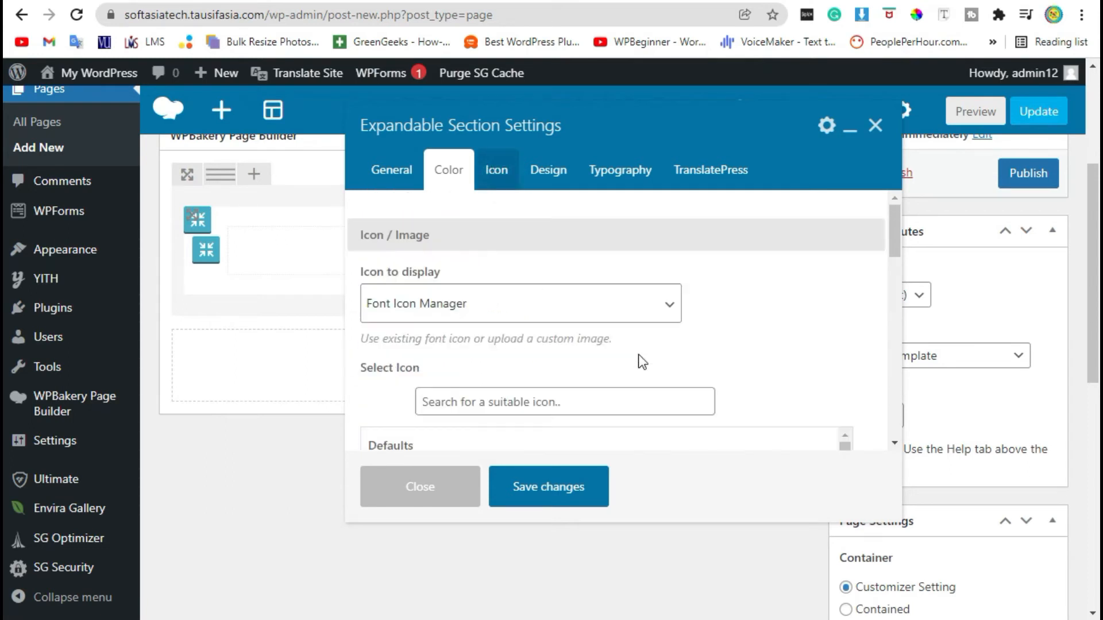
pyautogui.click(496, 169)
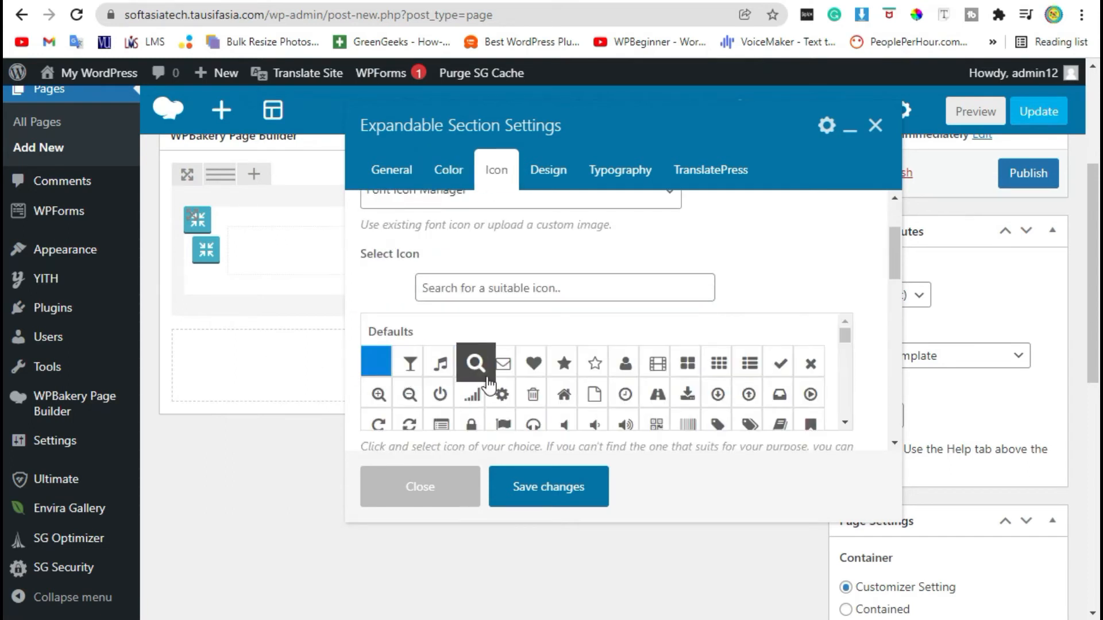
pyautogui.click(437, 363)
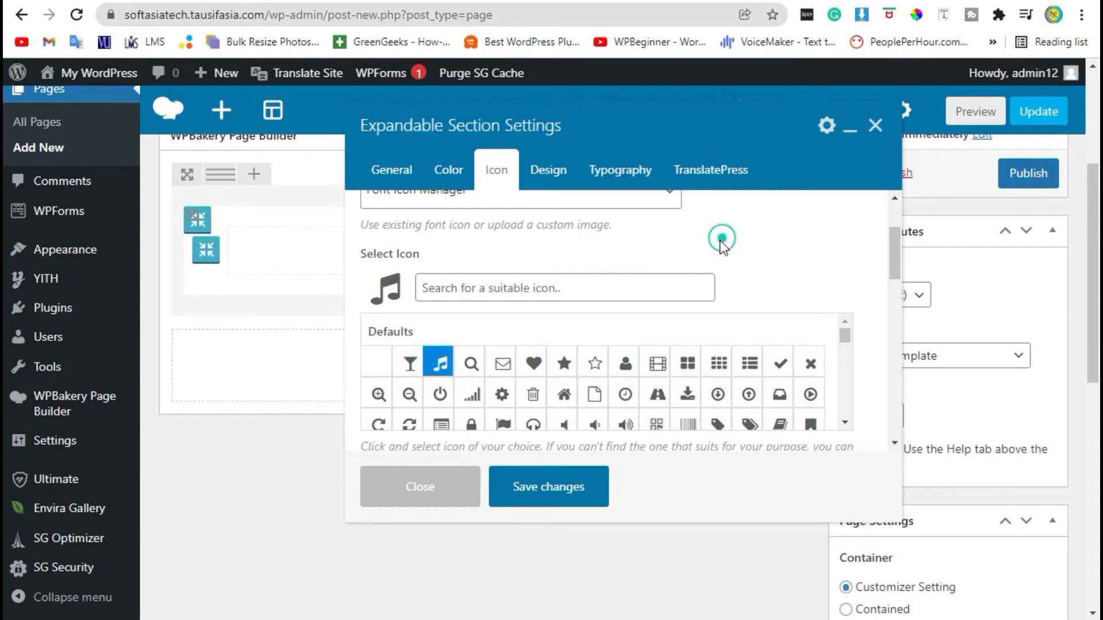
pyautogui.click(548, 169)
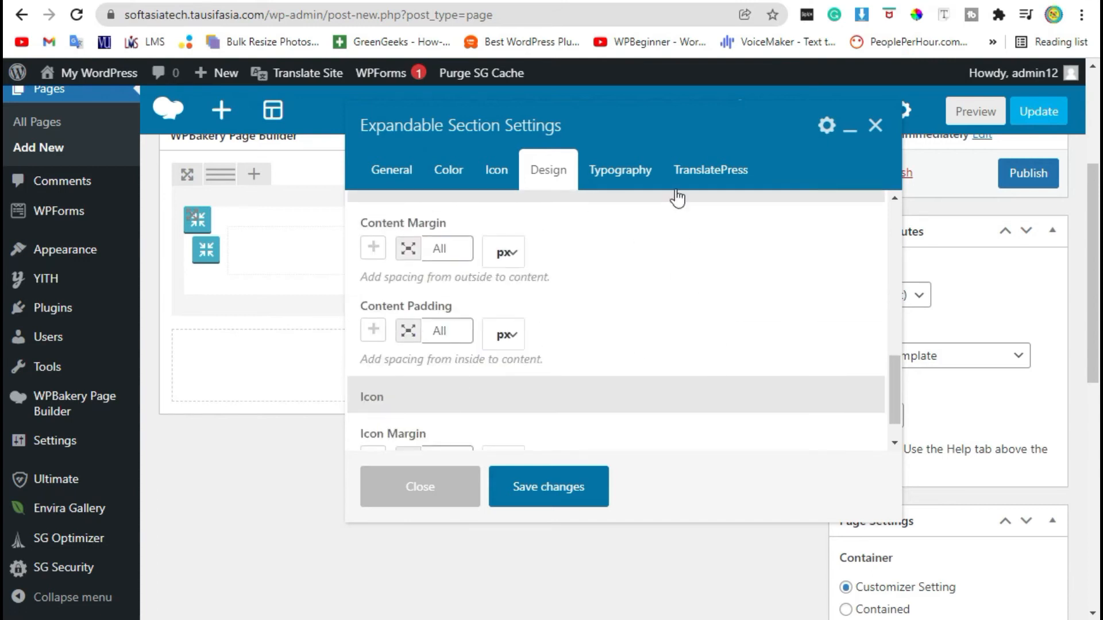
pyautogui.click(620, 169)
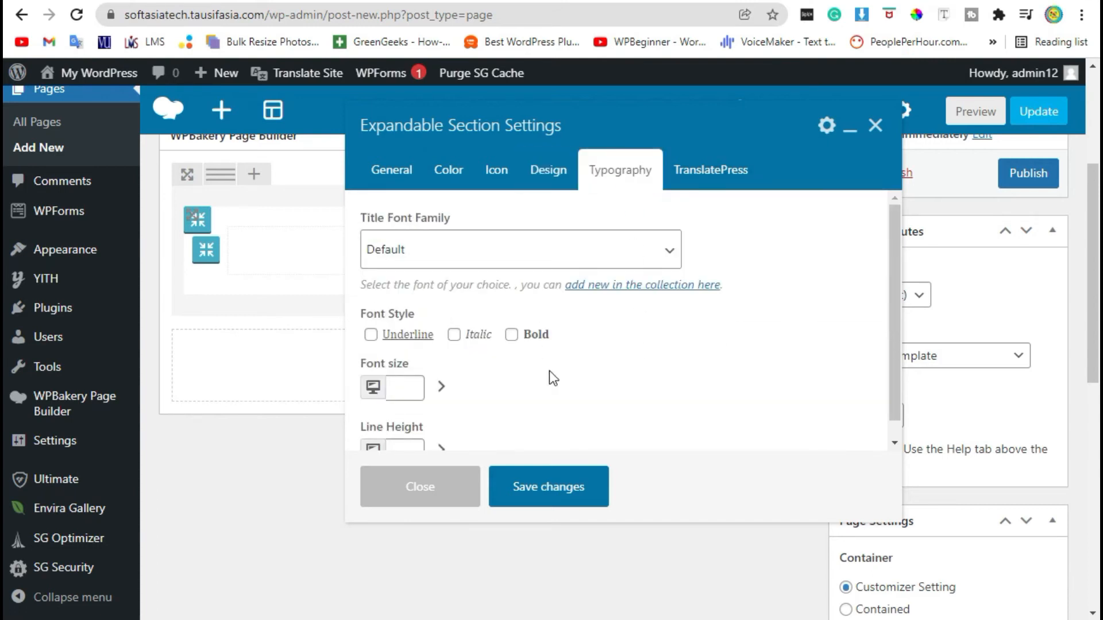
pyautogui.doubleClick(404, 217)
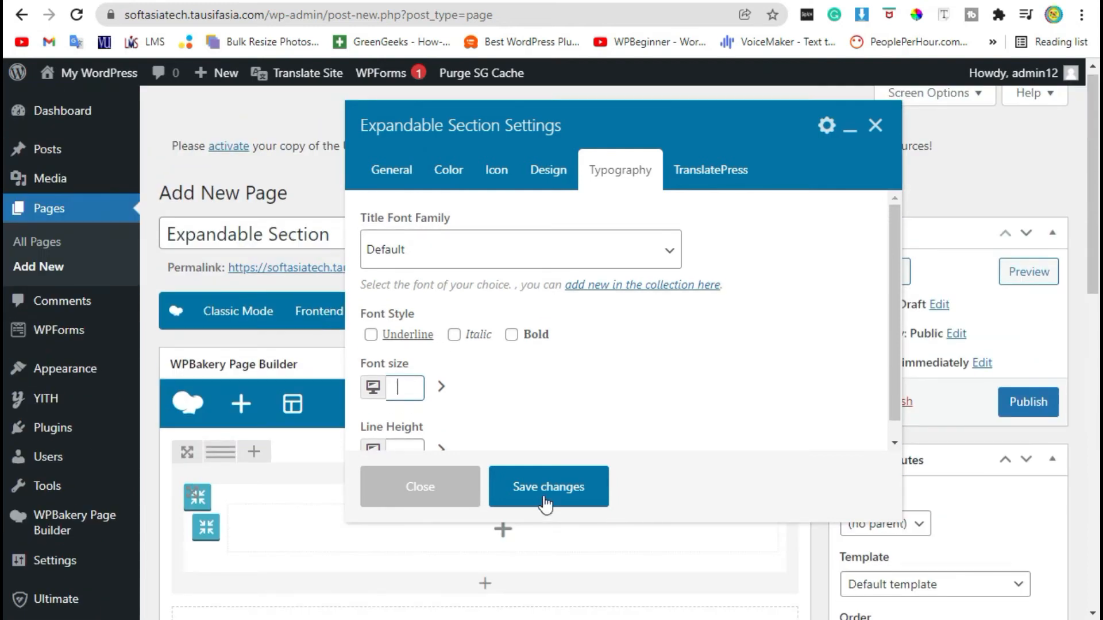
# Save the section settings and add a default lorem ipsum Text Block inside it.
pyautogui.click(548, 486)
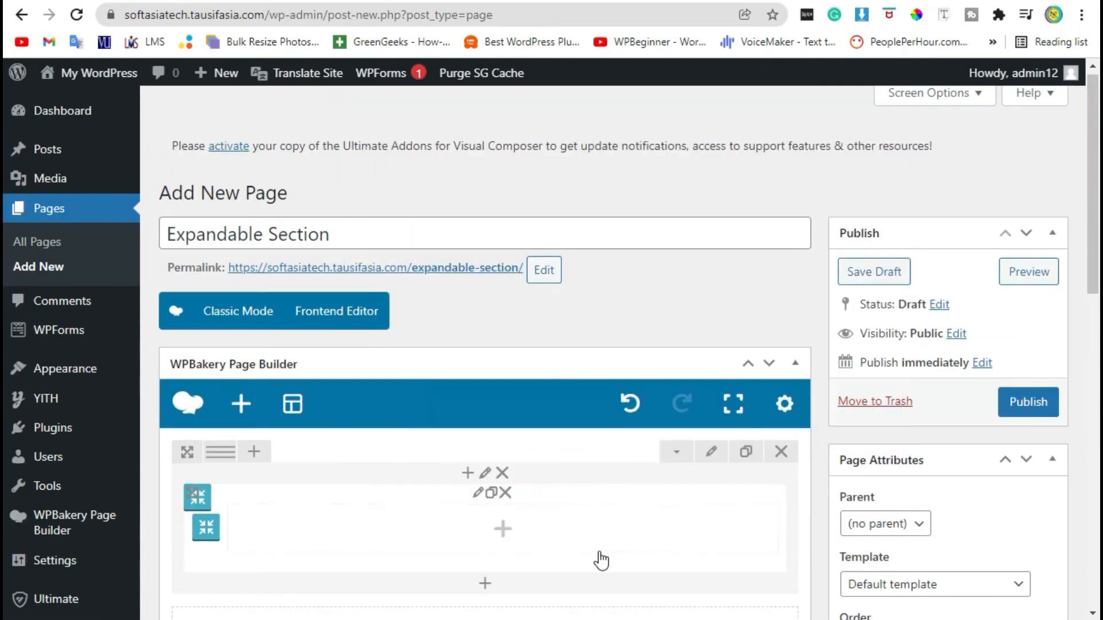
pyautogui.scroll(-3)
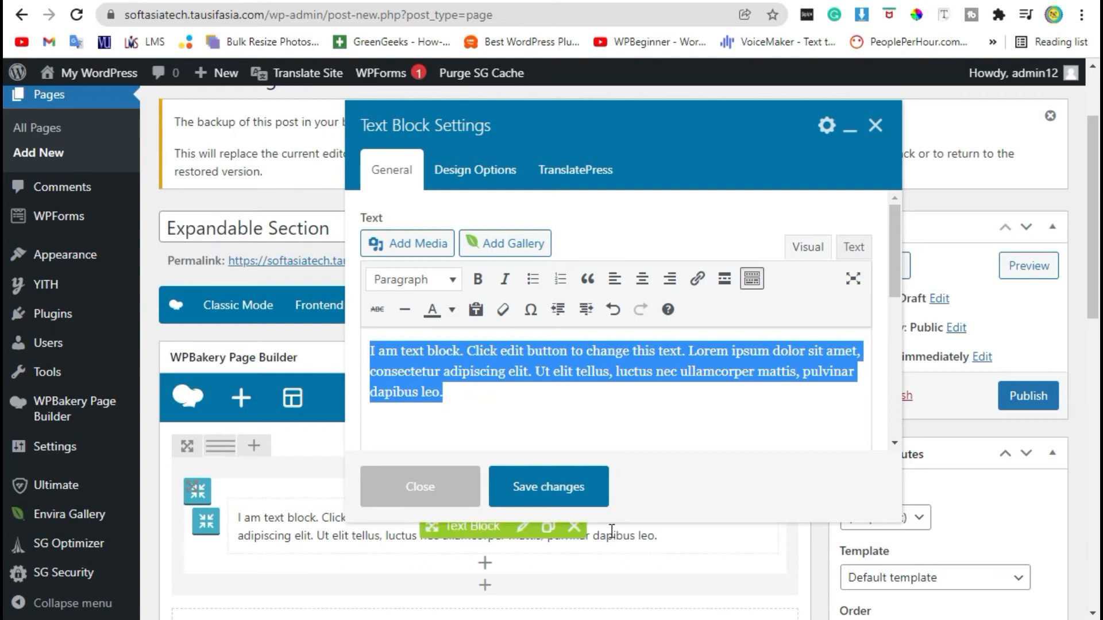
pyautogui.click(419, 486)
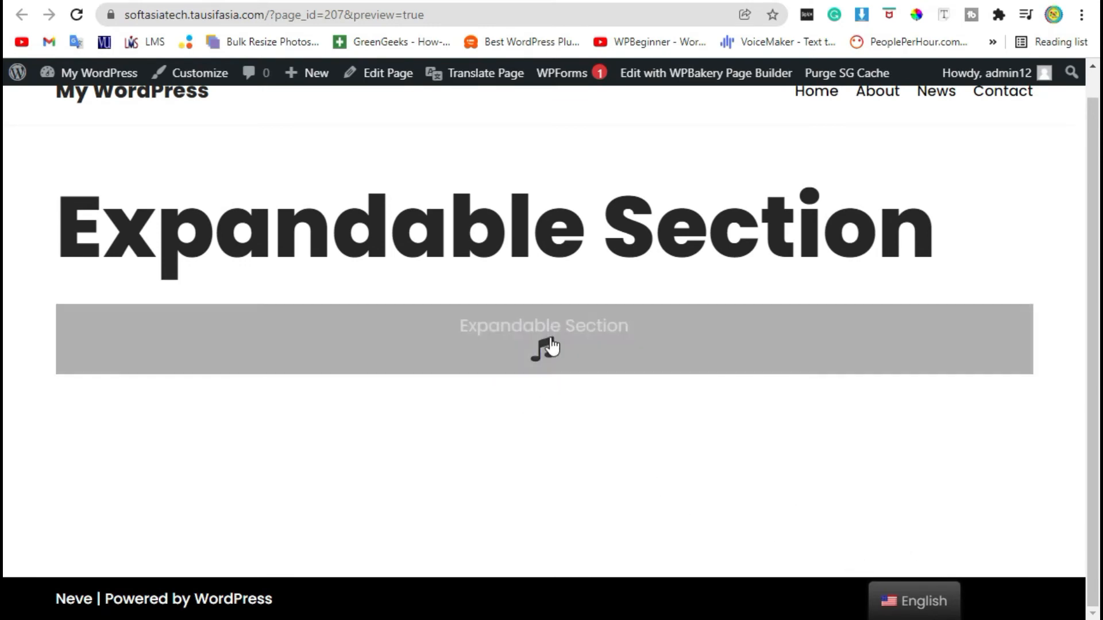
# Expand the section in the preview to show Expanded Title over the yellow panel, then collapse it.
pyautogui.click(544, 339)
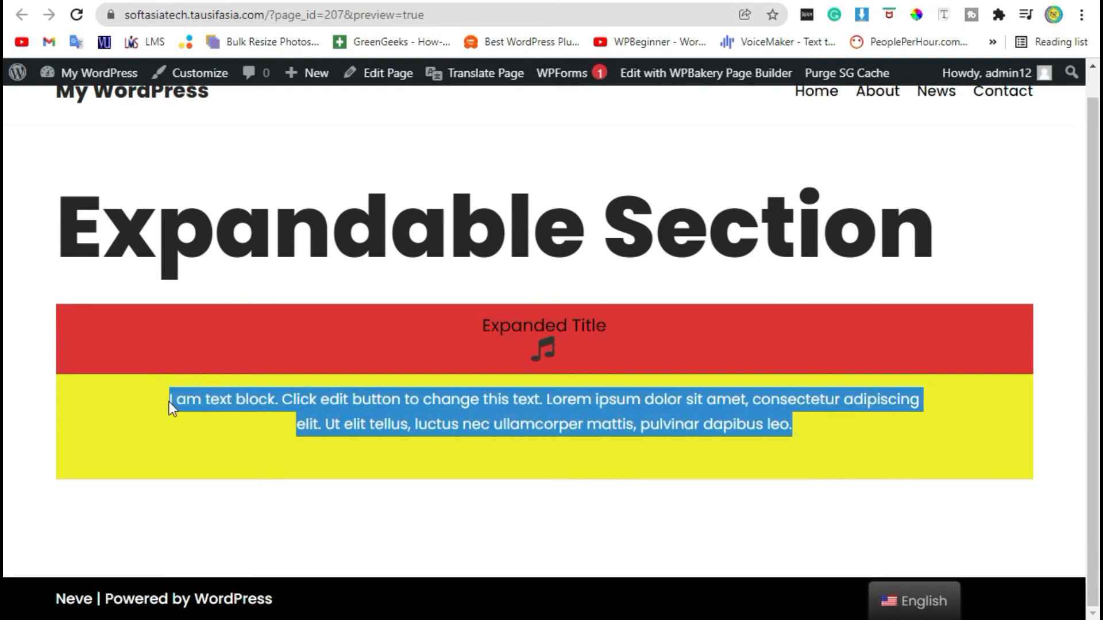
pyautogui.click(827, 438)
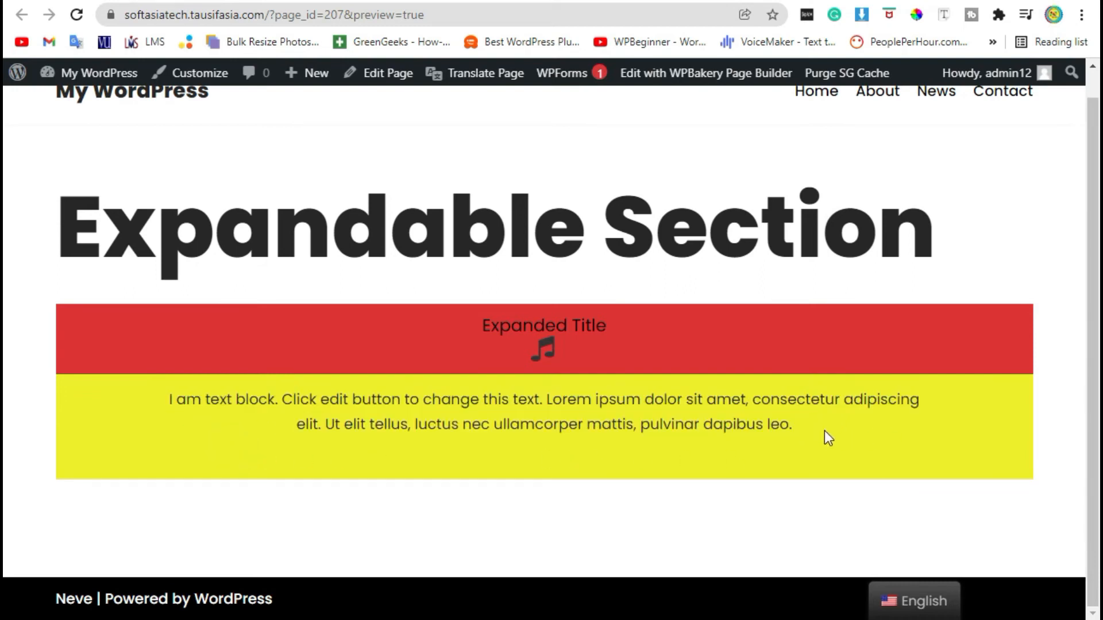
pyautogui.moveTo(584, 366)
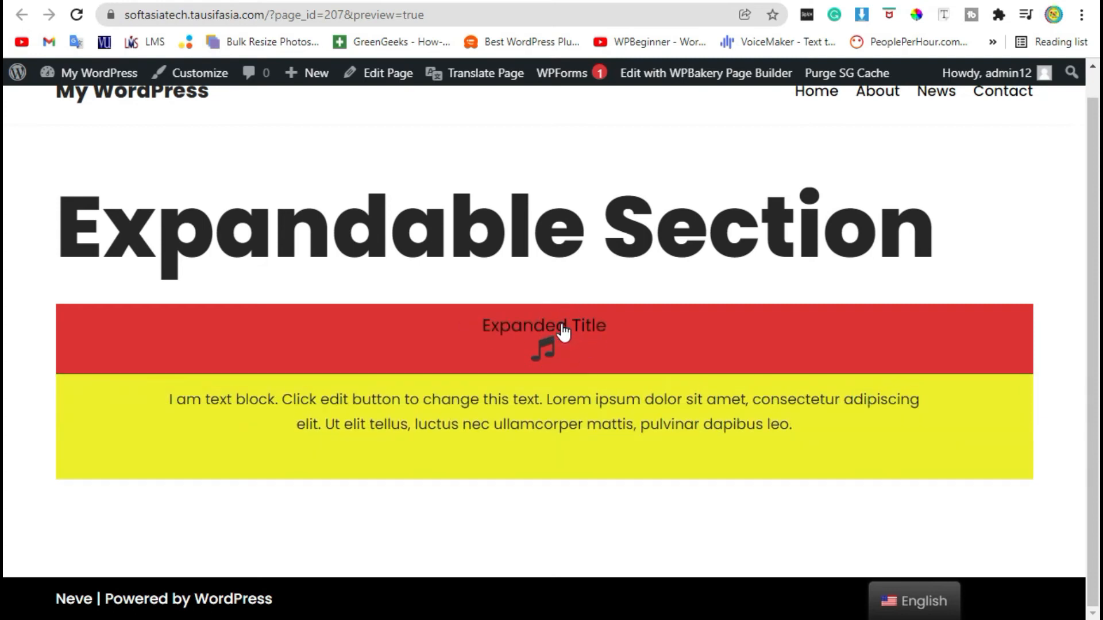
pyautogui.click(544, 325)
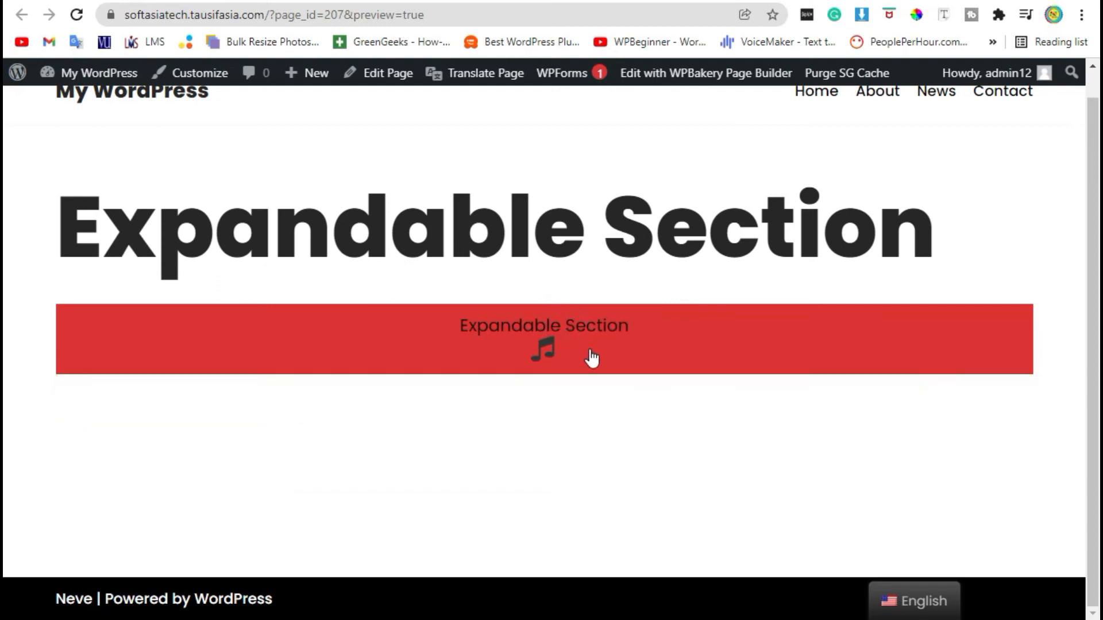
pyautogui.click(543, 337)
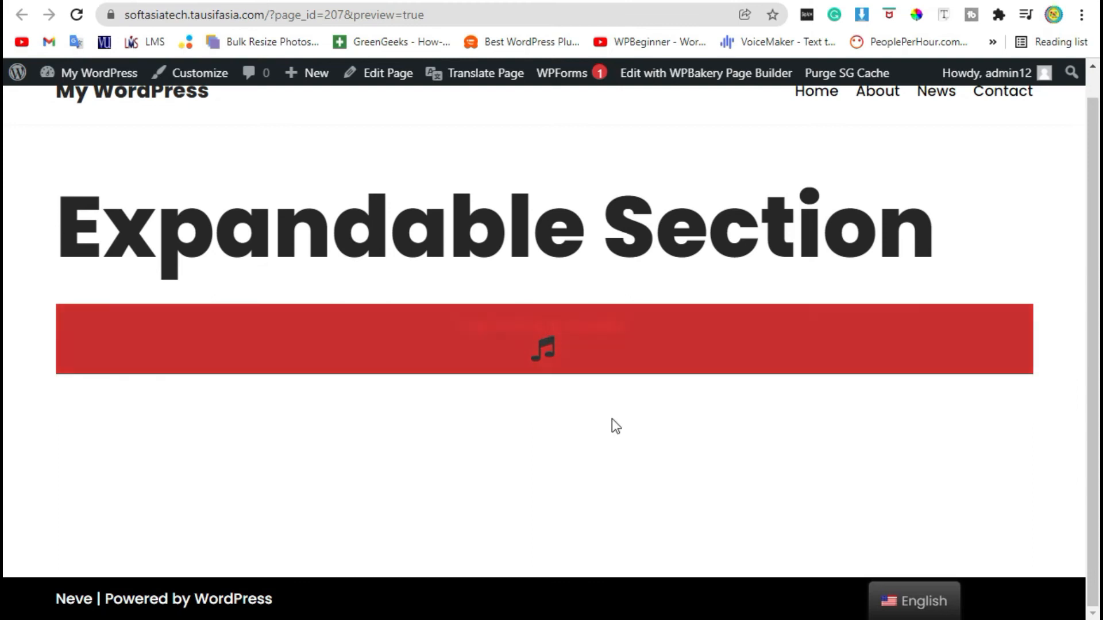
pyautogui.moveTo(576, 320)
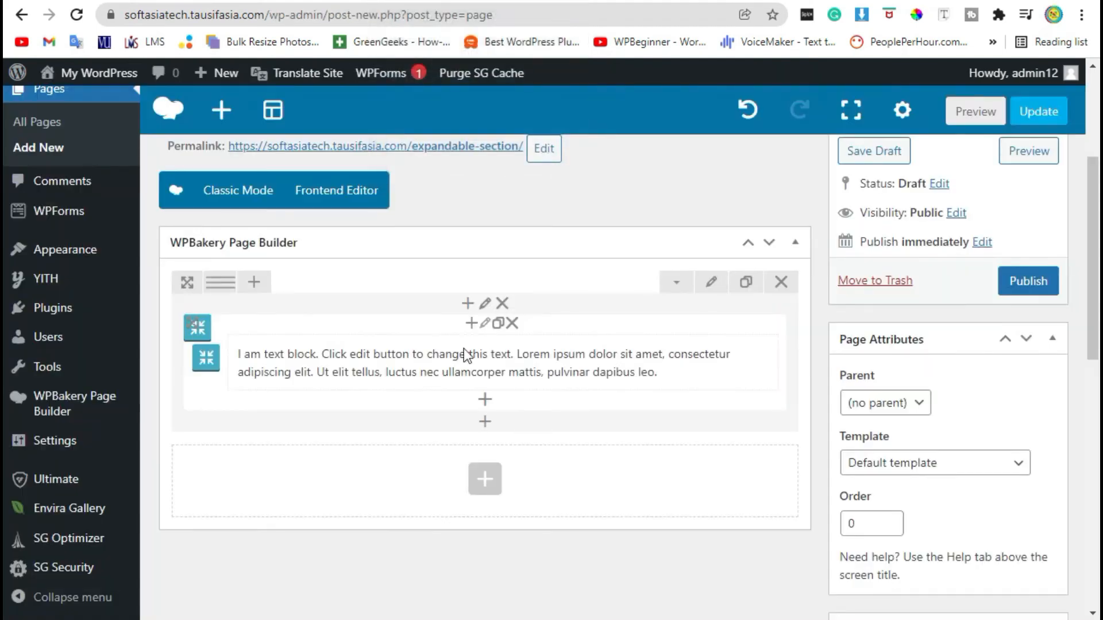
pyautogui.moveTo(483, 323)
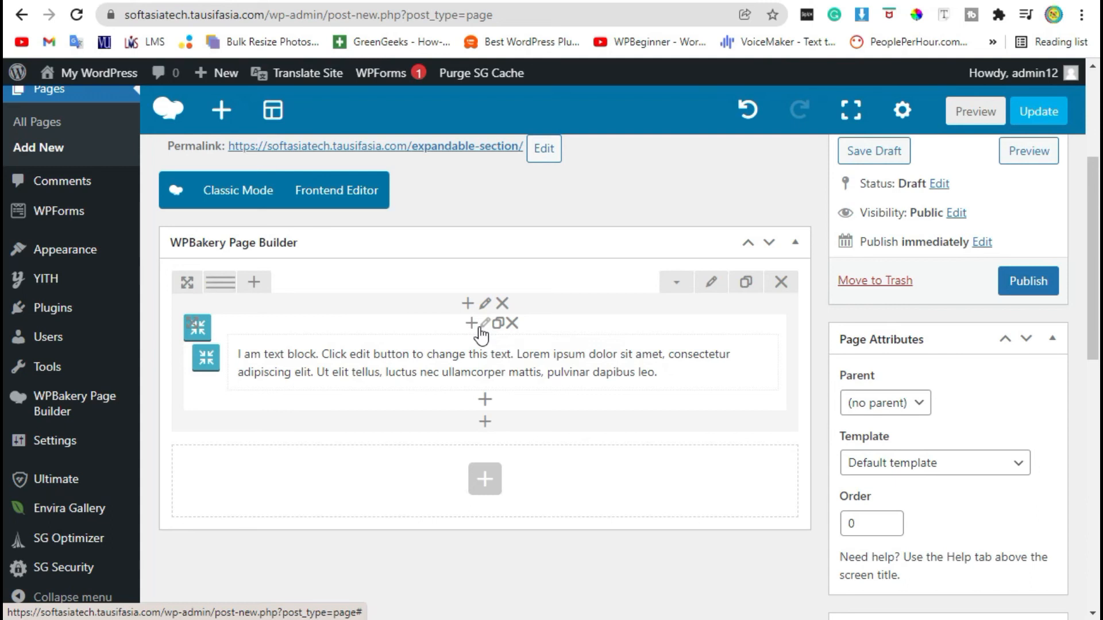
# Clear the Title Hover Color in the section's Color settings and save the changes.
pyautogui.click(480, 324)
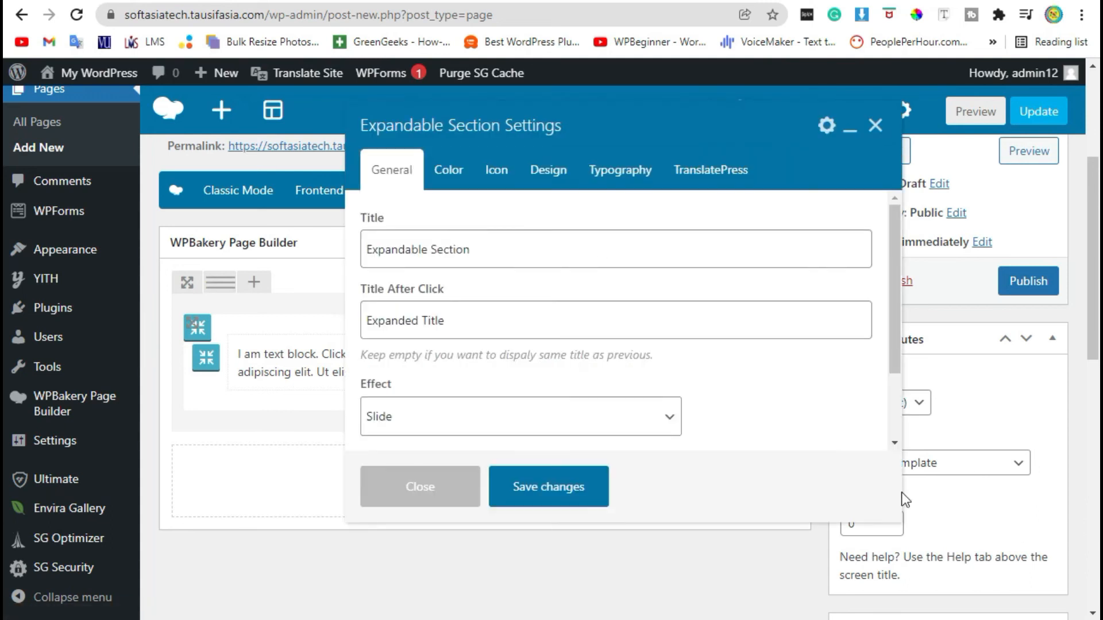
pyautogui.click(449, 169)
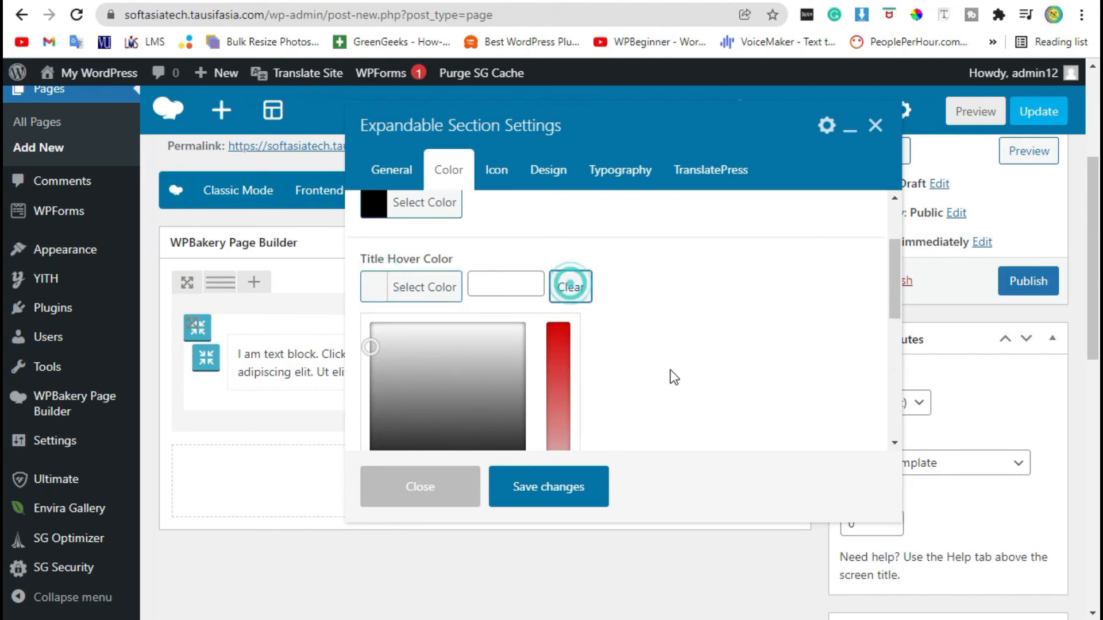
pyautogui.click(570, 285)
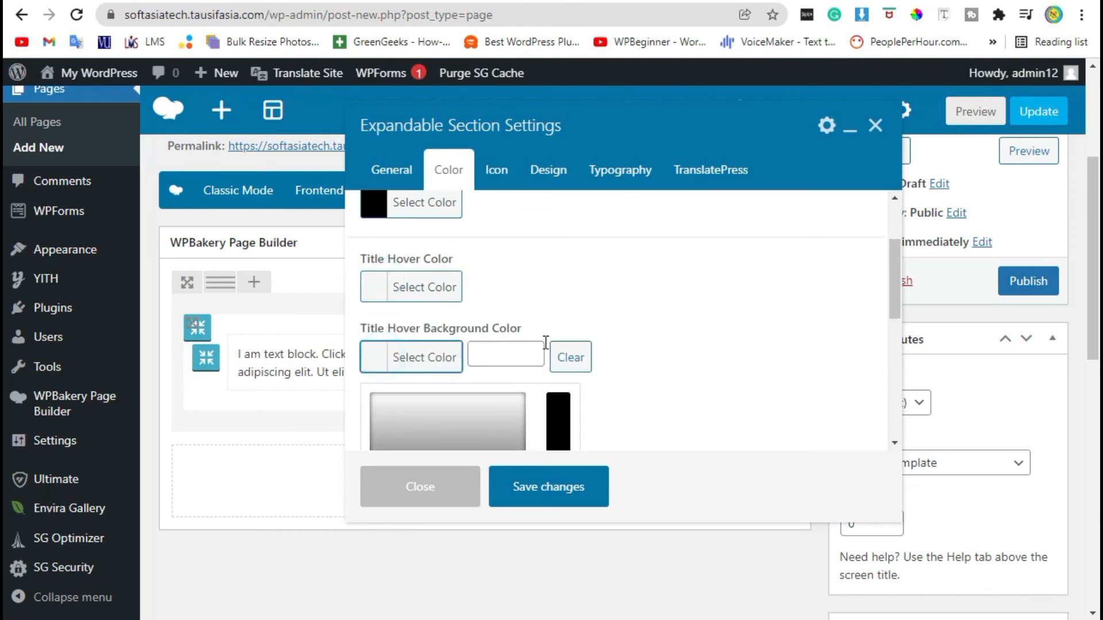
pyautogui.scroll(-3)
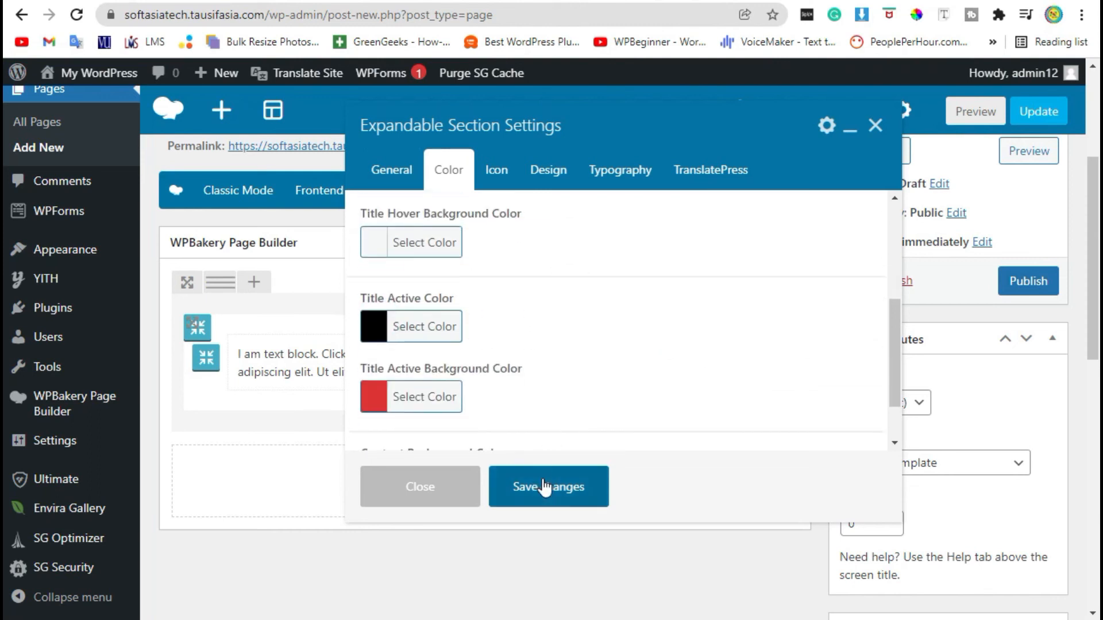
pyautogui.click(548, 486)
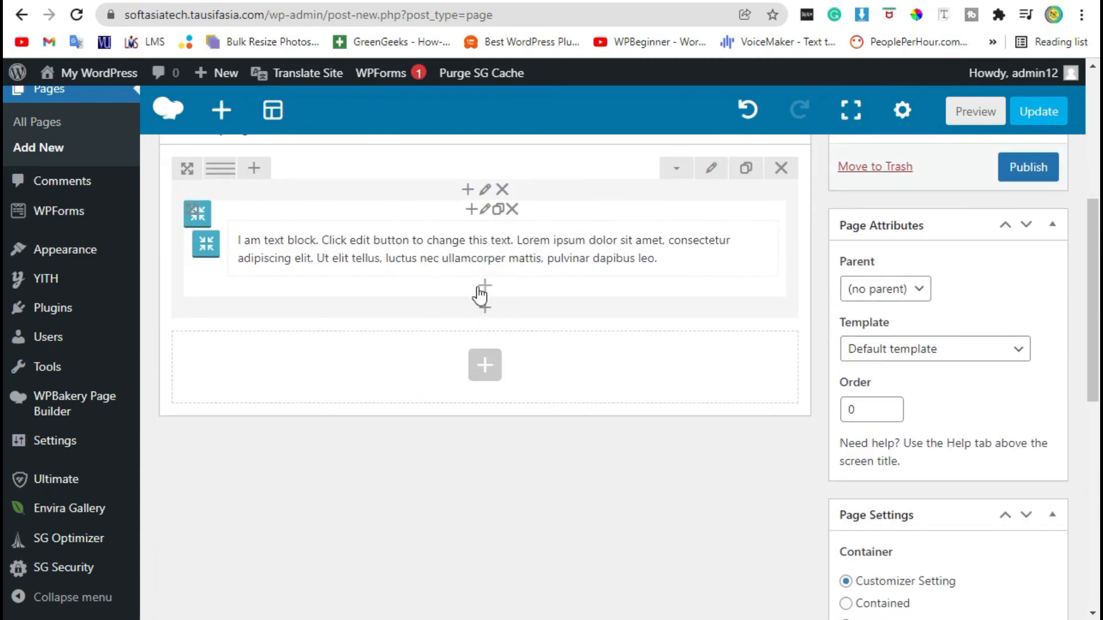
# Insert a Single Image element using thinkpad.svg inside the section, save it, and preview the page.
pyautogui.click(484, 364)
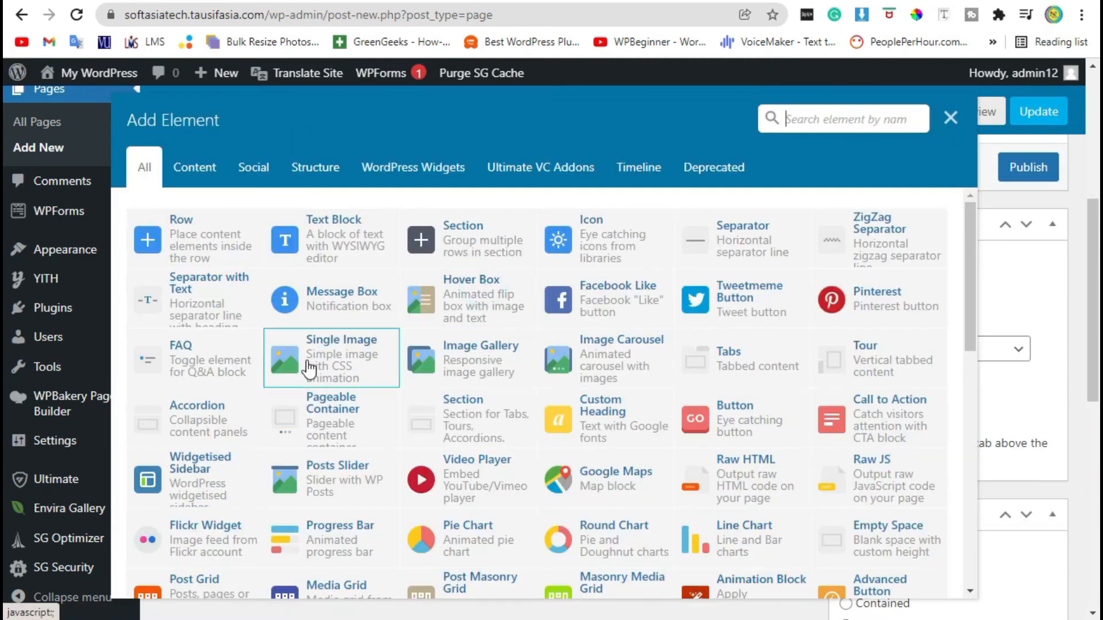
pyautogui.click(330, 358)
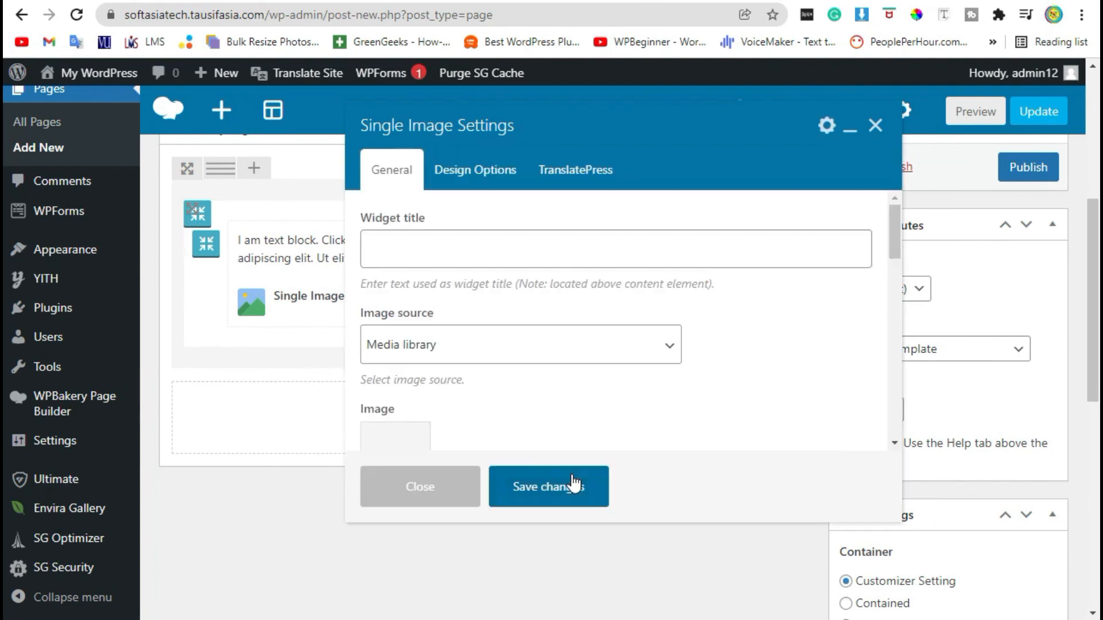
pyautogui.click(395, 435)
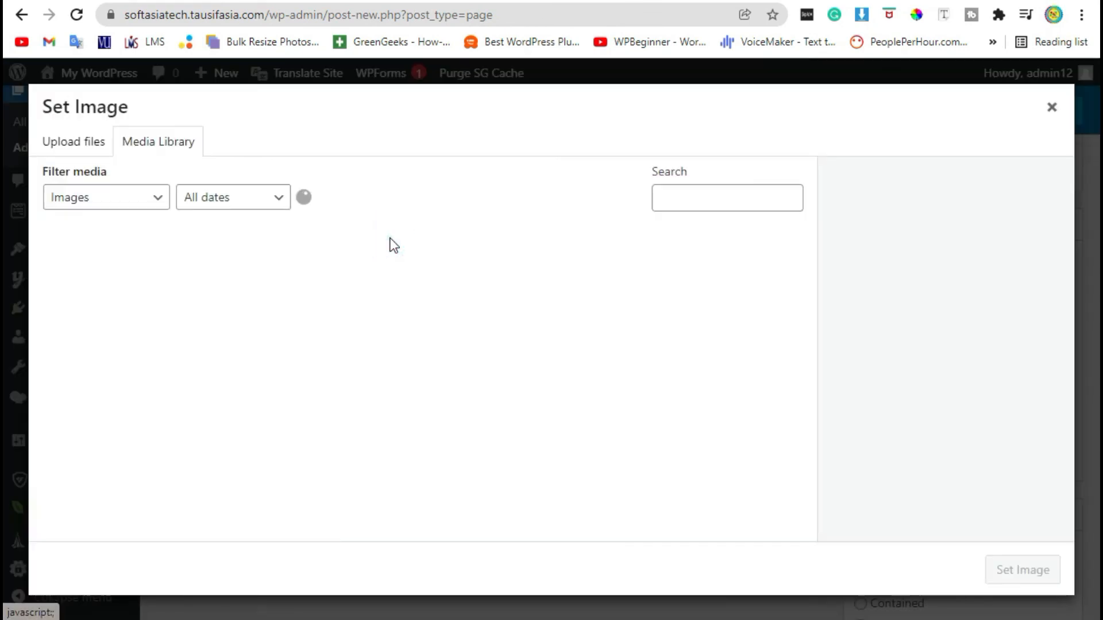
pyautogui.click(351, 283)
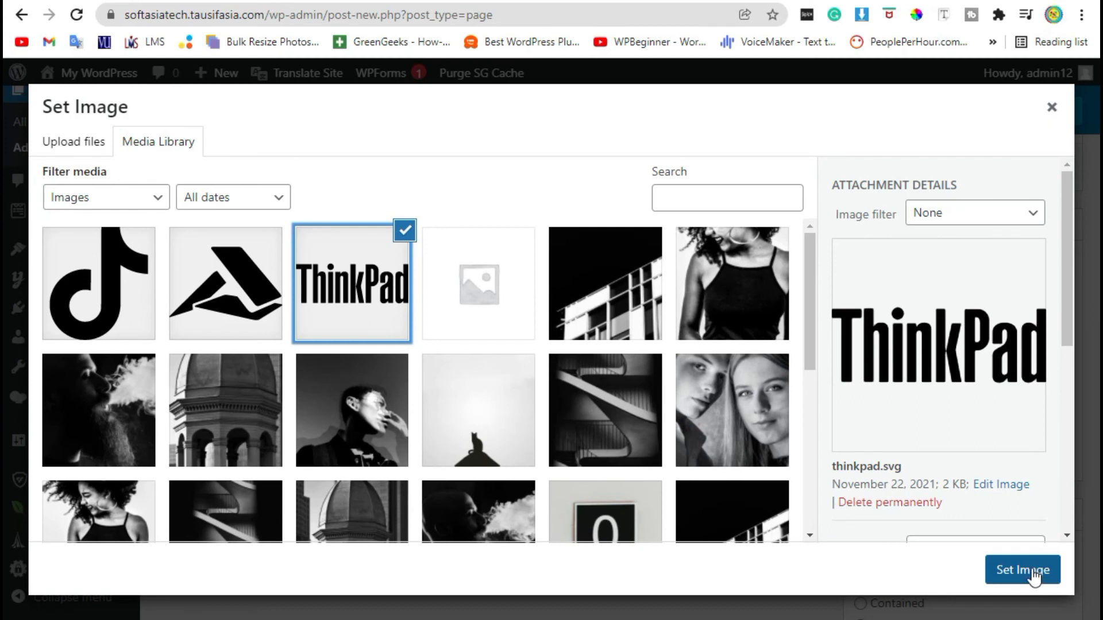
pyautogui.click(1021, 570)
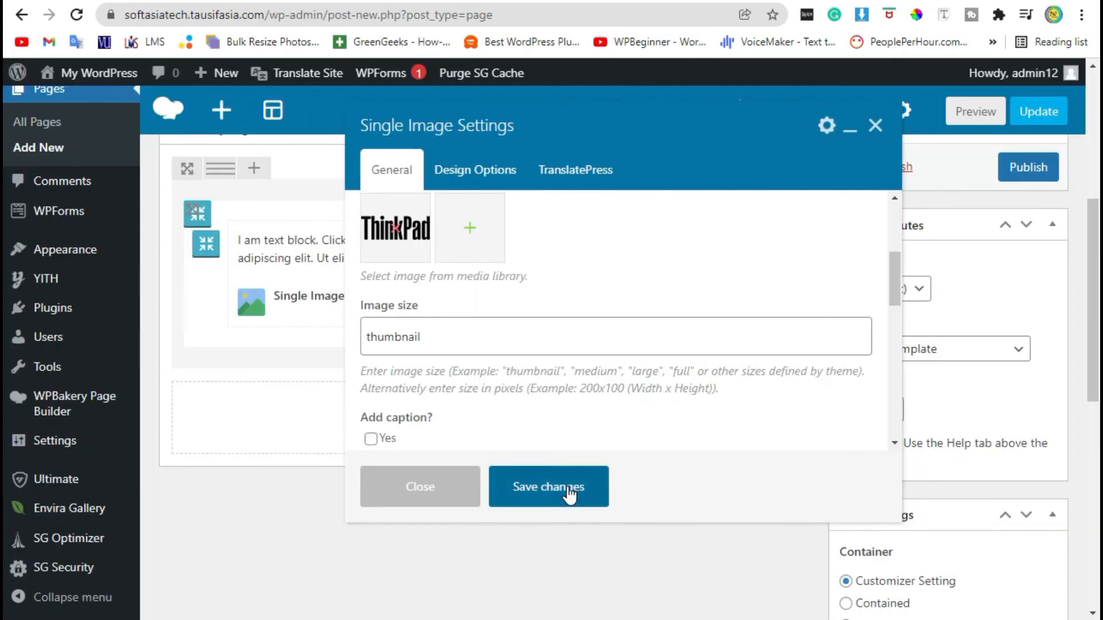
pyautogui.click(548, 487)
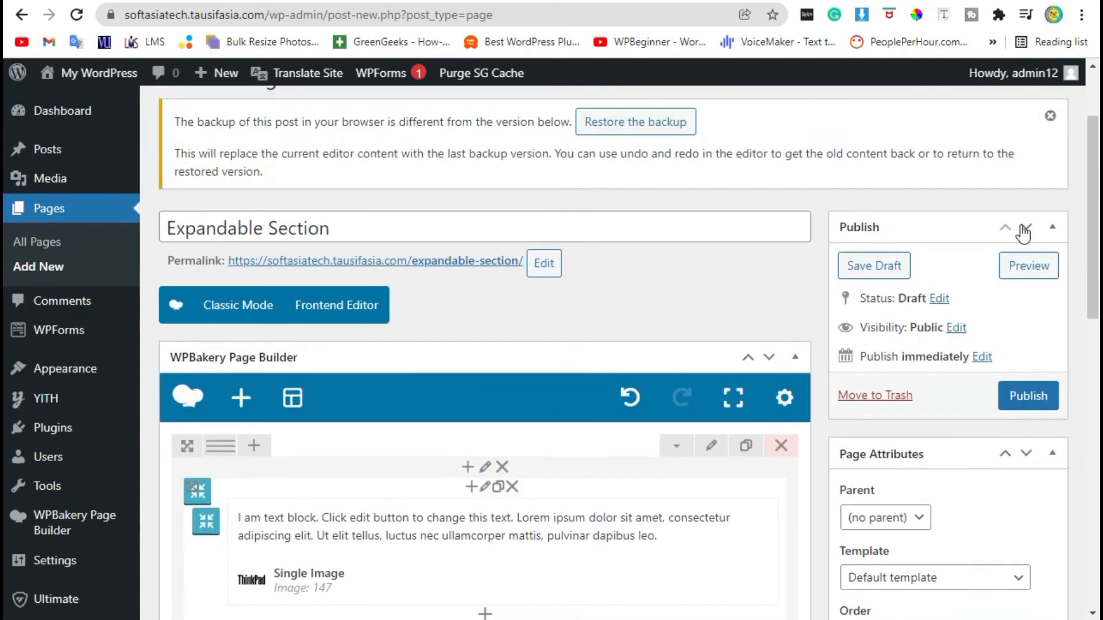
pyautogui.click(1027, 266)
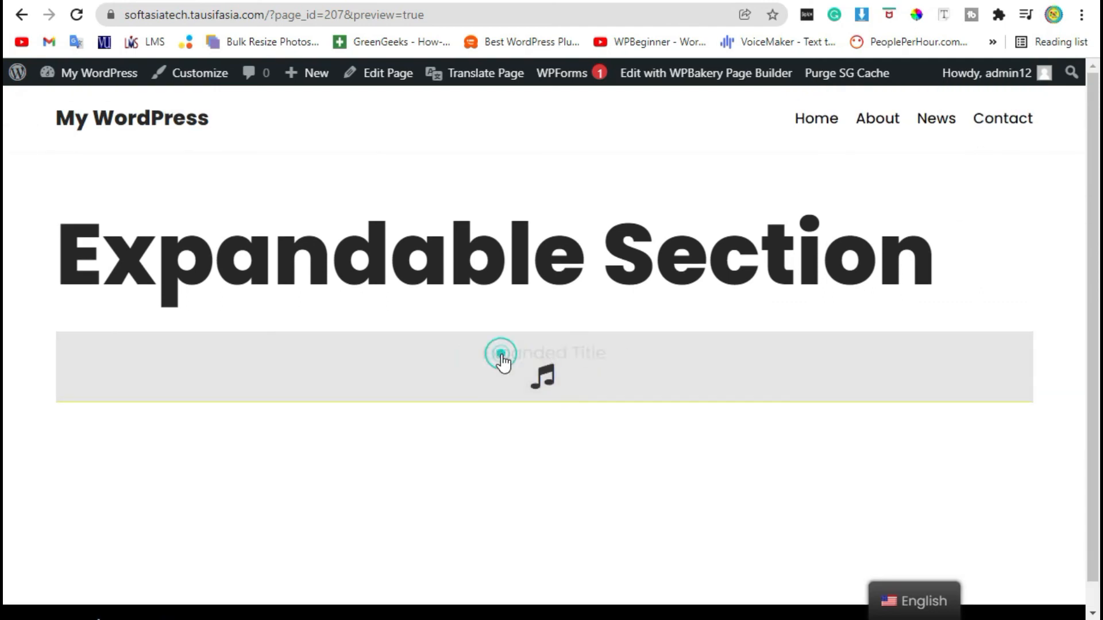
# Expand the previewed section to reveal the text block and ThinkPad image on yellow.
pyautogui.click(502, 354)
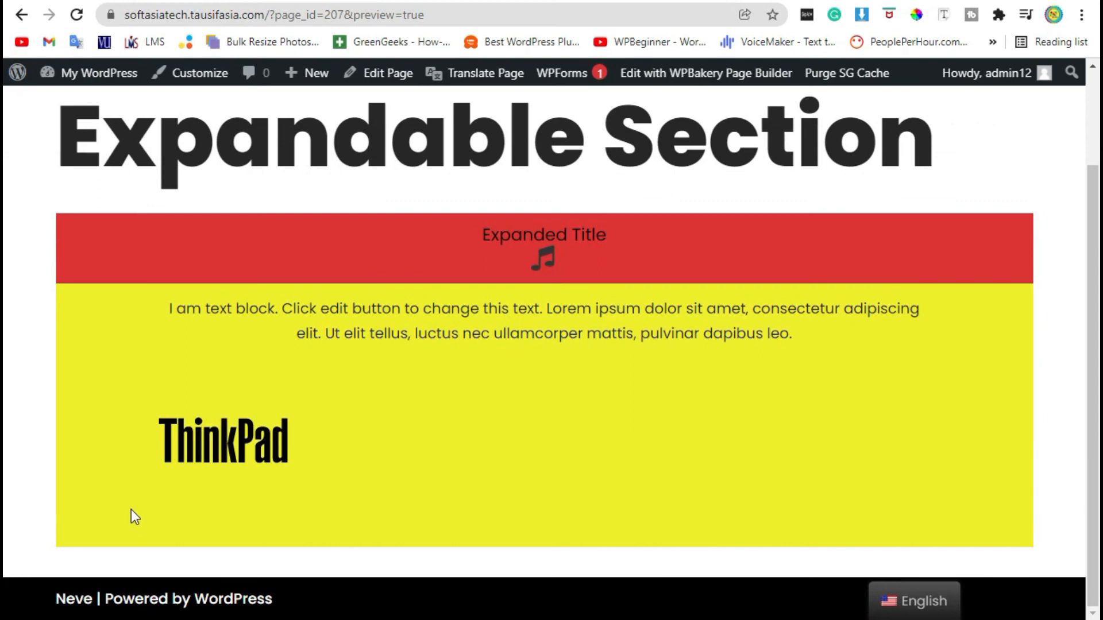
pyautogui.moveTo(335, 460)
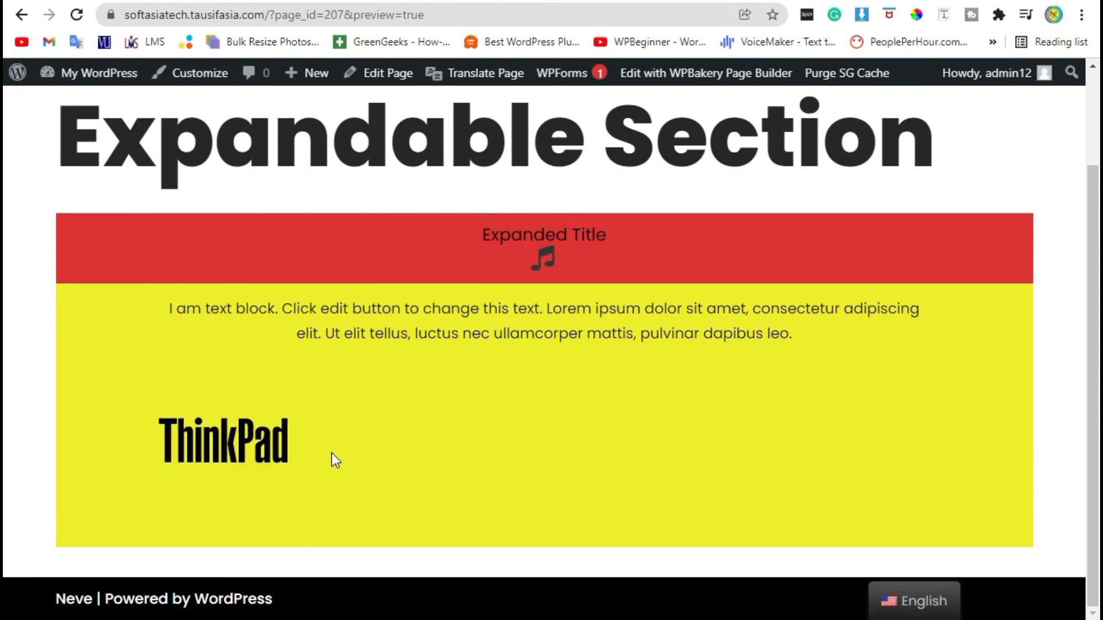
pyautogui.moveTo(366, 471)
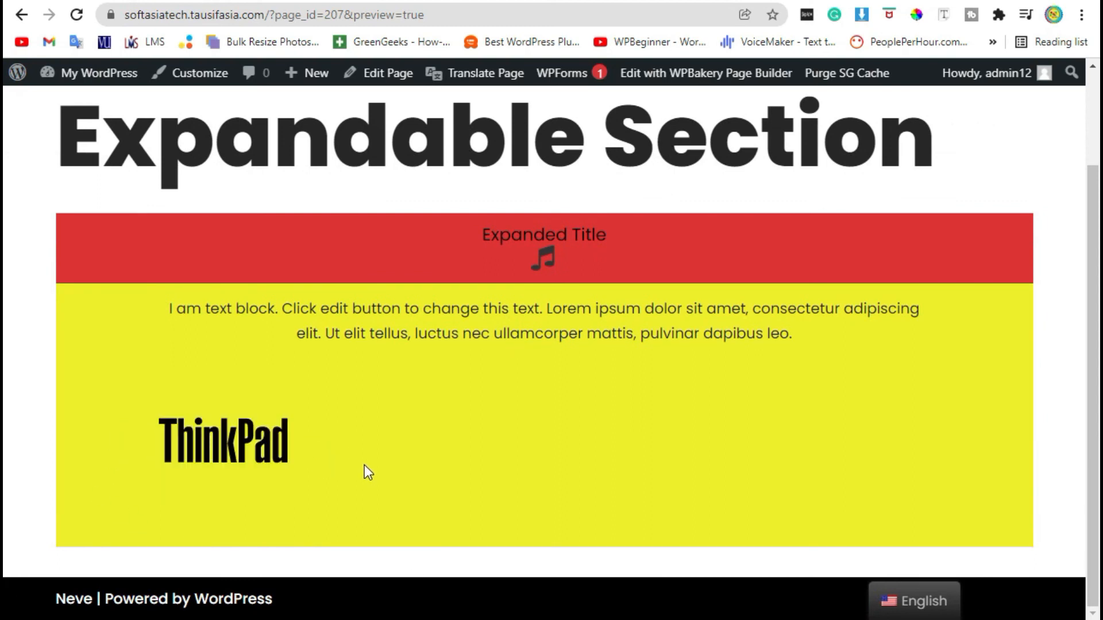